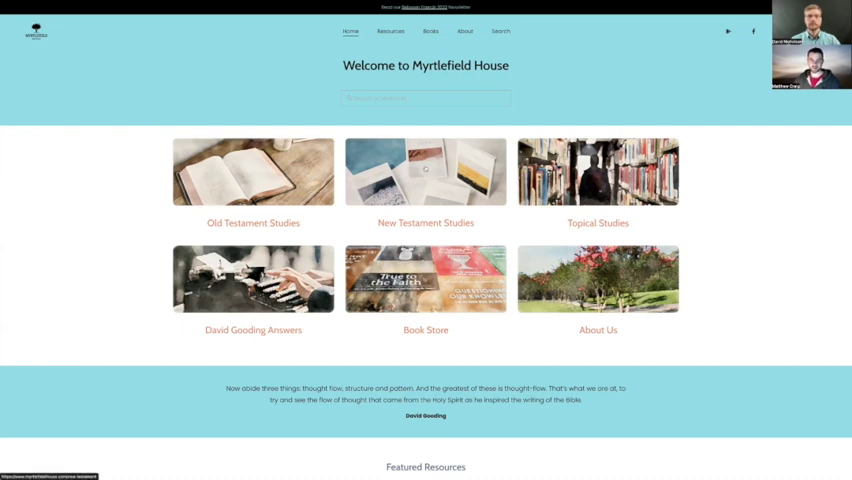
# Go into New Testament Studies and reach the 1 Corinthians resources page.
pyautogui.click(424, 172)
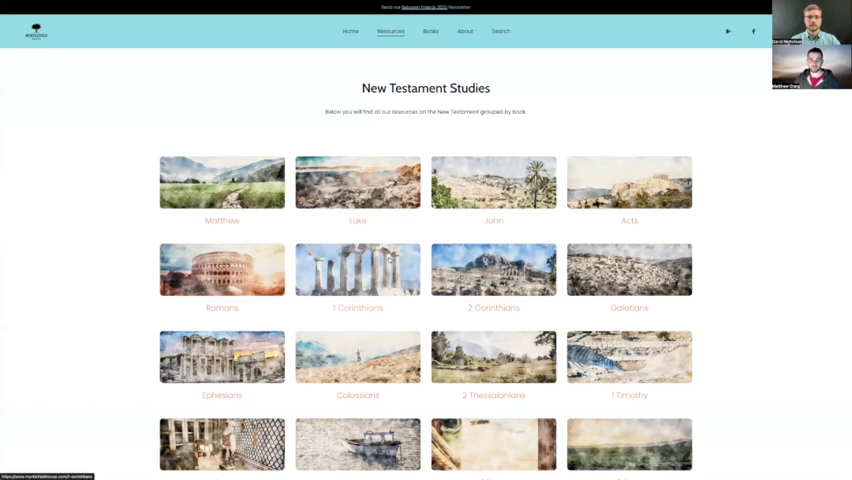
pyautogui.click(356, 268)
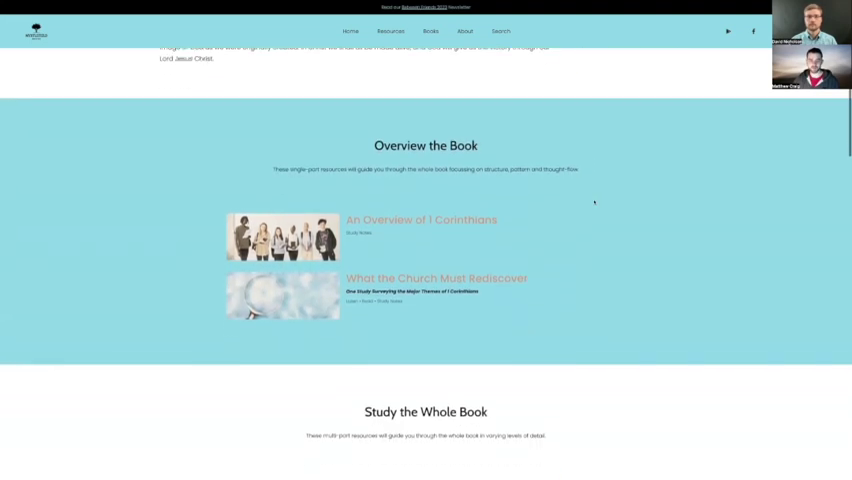
# Scroll the 1 Corinthians page around the Overview the Book resources and the study links.
pyautogui.scroll(3)
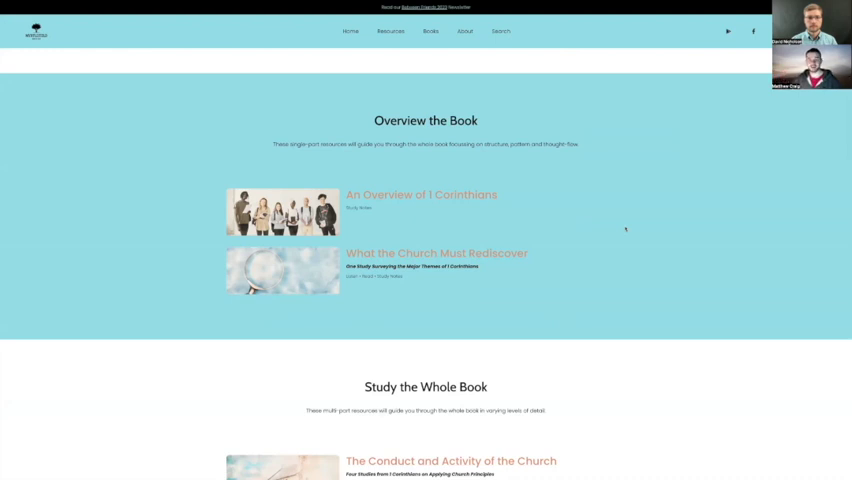
pyautogui.moveTo(498, 200)
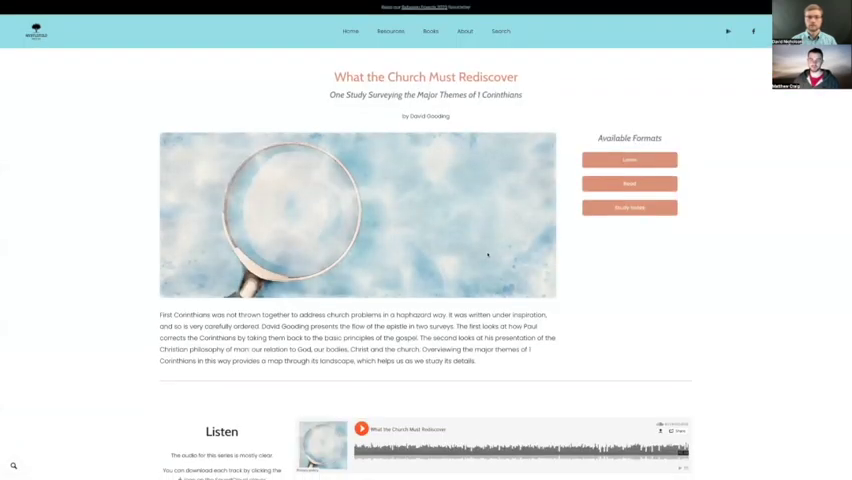
# Skim the study's Listen and Read parts before returning to the 1 Corinthians page.
pyautogui.scroll(-3)
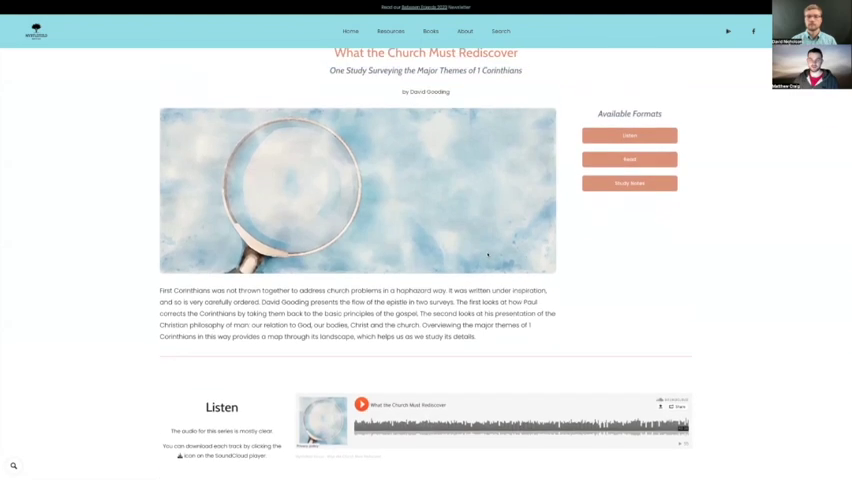
pyautogui.scroll(-3)
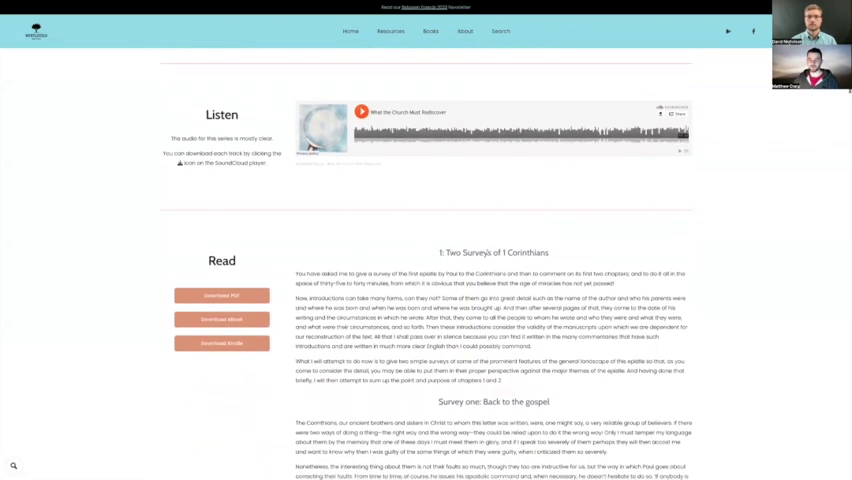
pyautogui.scroll(-3)
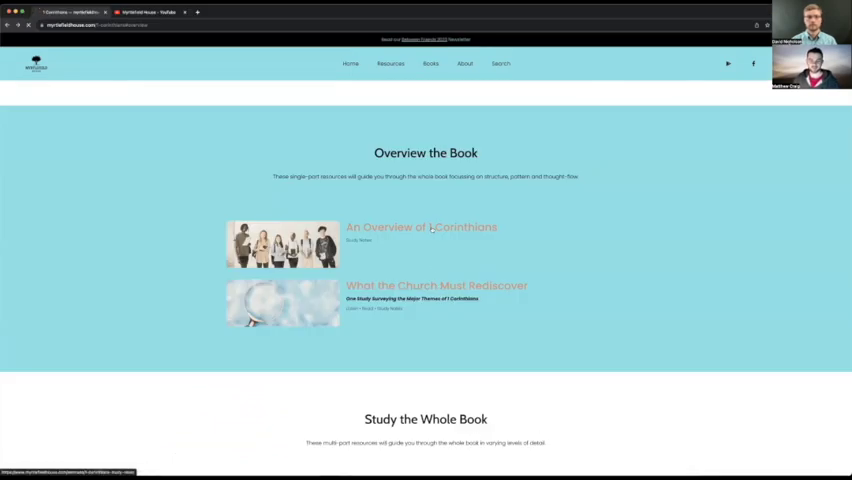
pyautogui.click(420, 228)
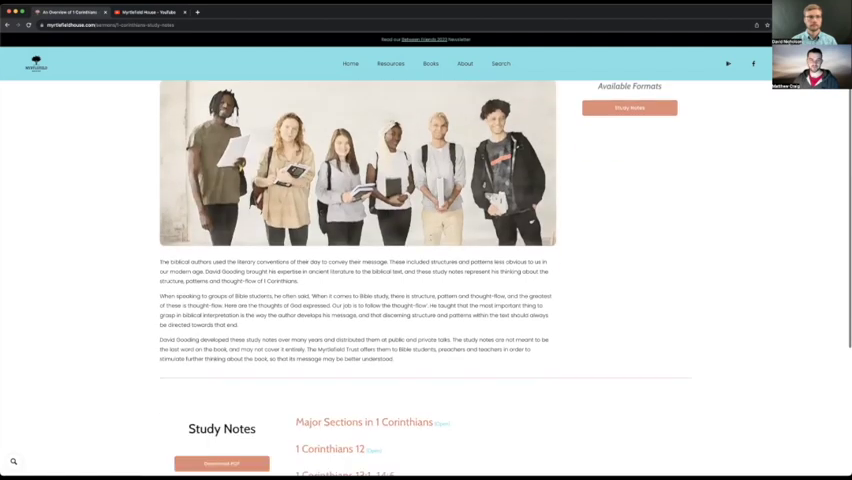
pyautogui.scroll(-3)
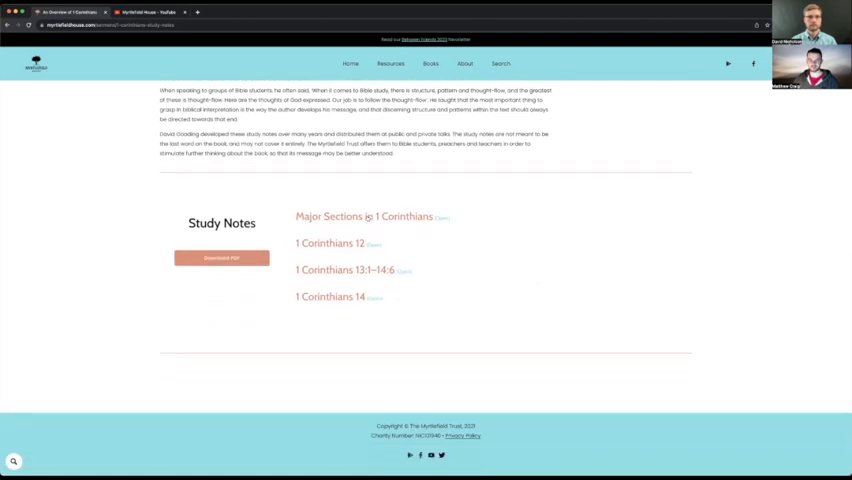
pyautogui.click(370, 216)
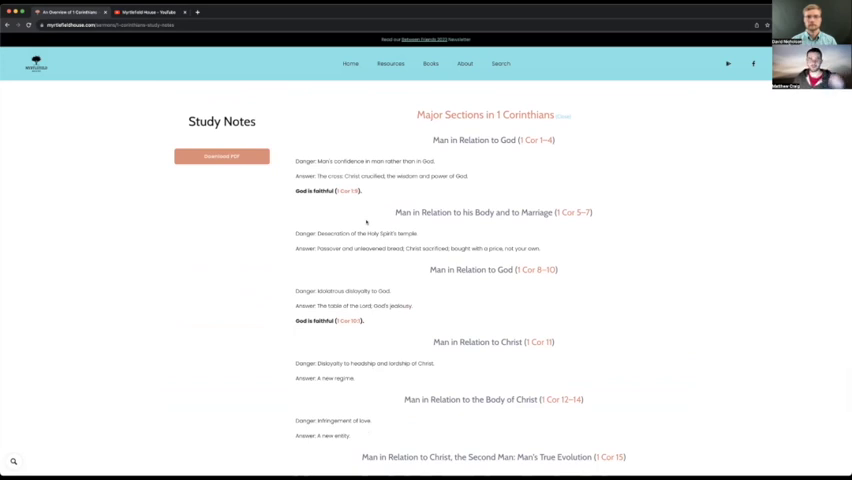
pyautogui.scroll(-3)
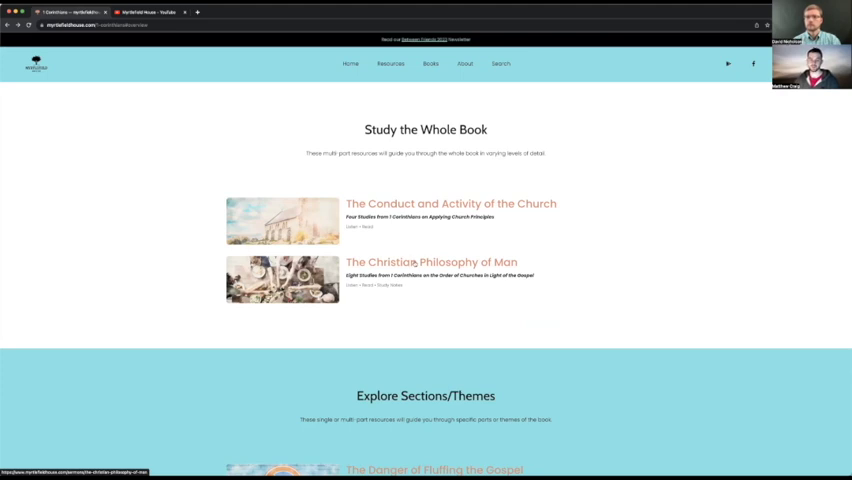
# Enter The Christian Philosophy of Man study from Study the Whole Book.
pyautogui.click(430, 262)
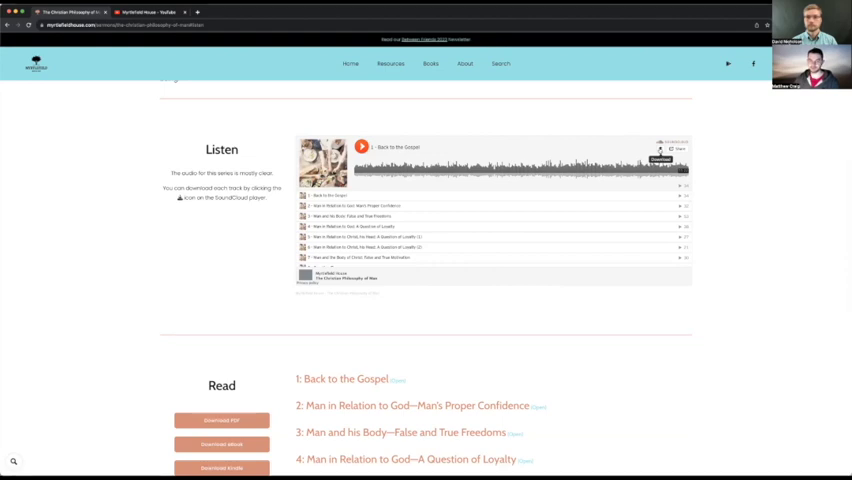
pyautogui.scroll(-3)
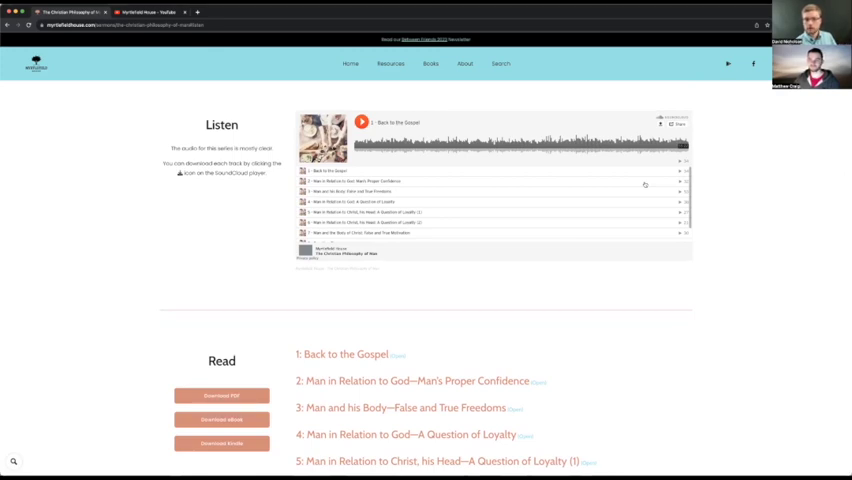
pyautogui.scroll(-3)
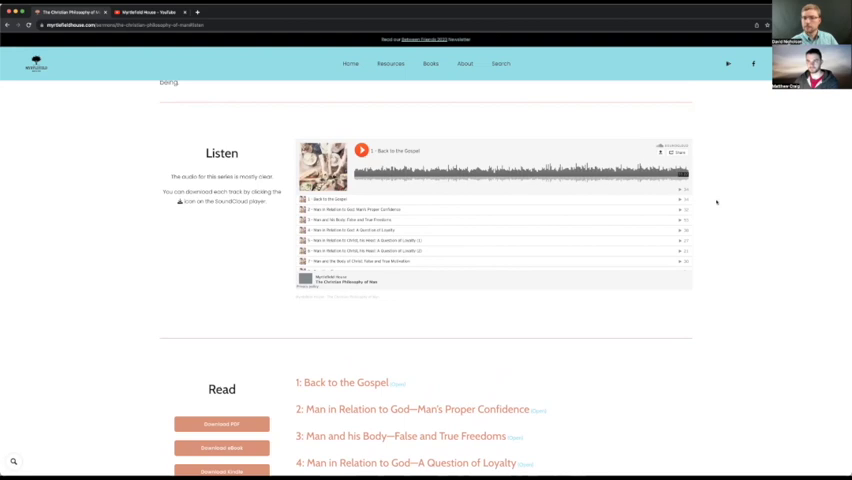
pyautogui.moveTo(708, 204)
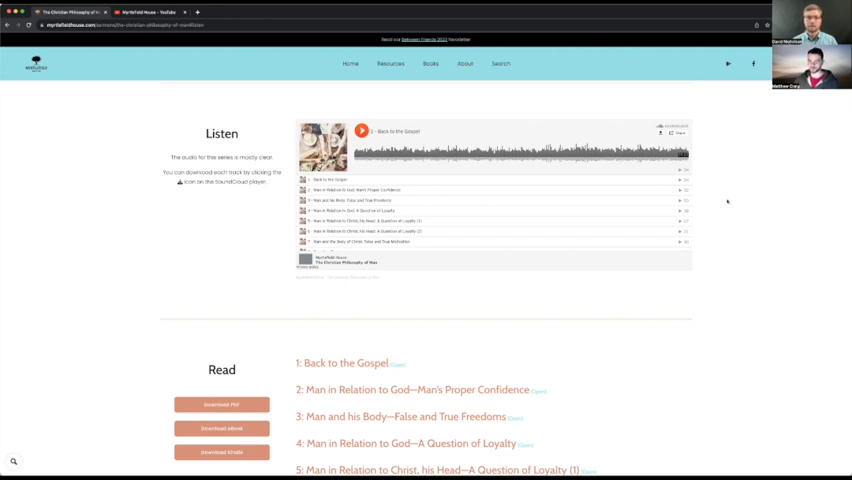
pyautogui.scroll(-3)
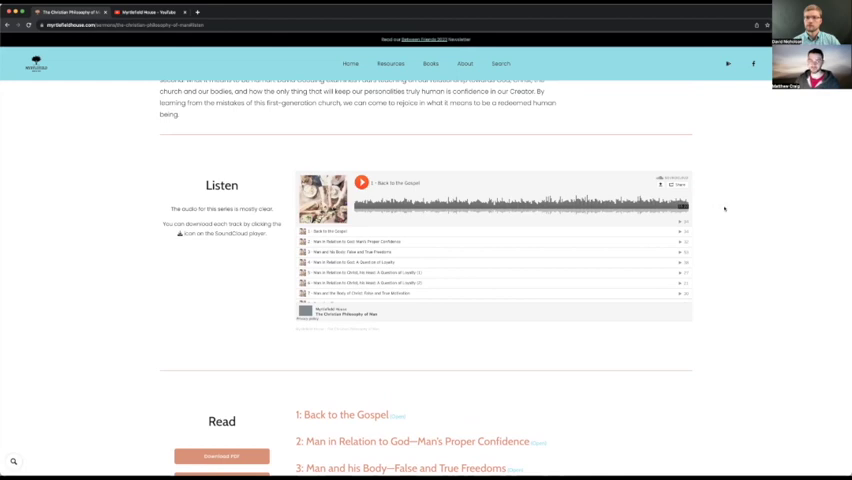
pyautogui.scroll(-3)
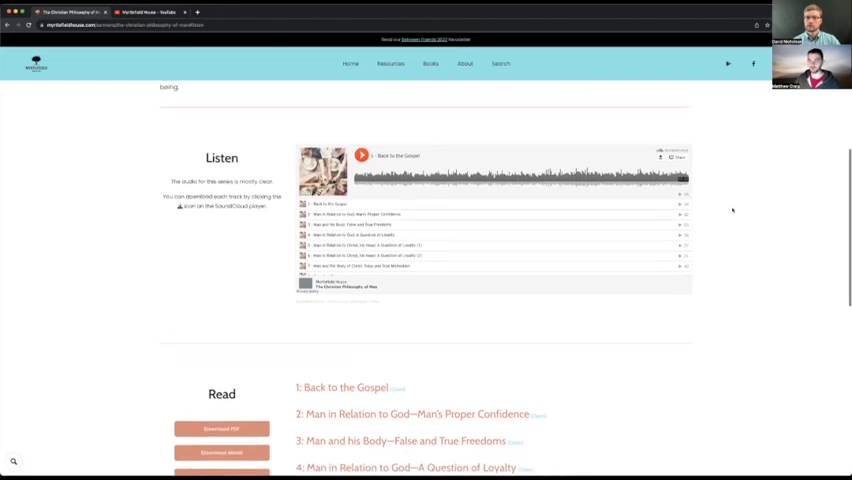
pyautogui.scroll(-3)
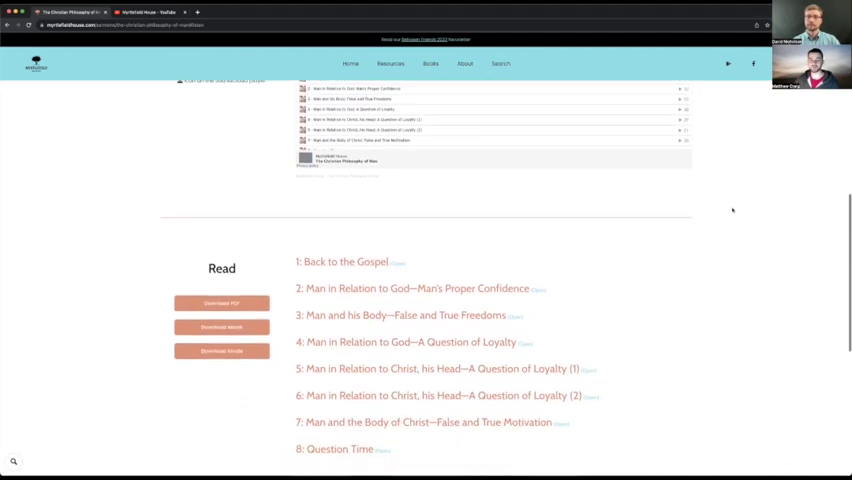
pyautogui.scroll(3)
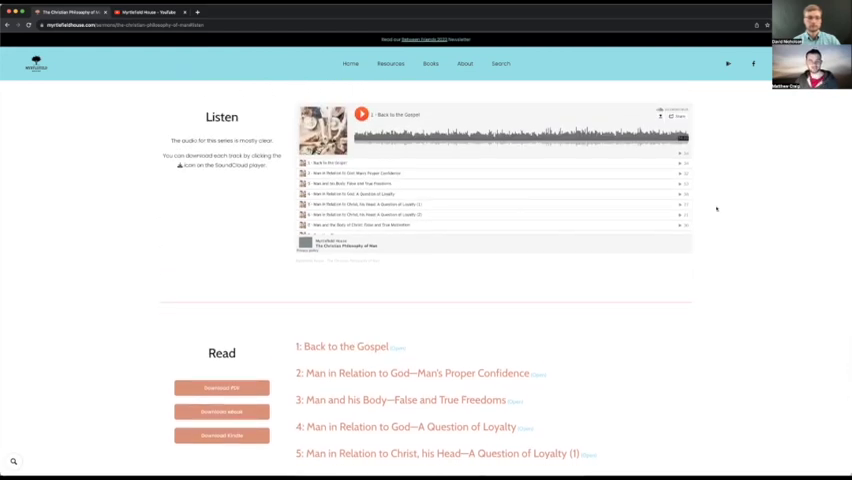
pyautogui.scroll(-3)
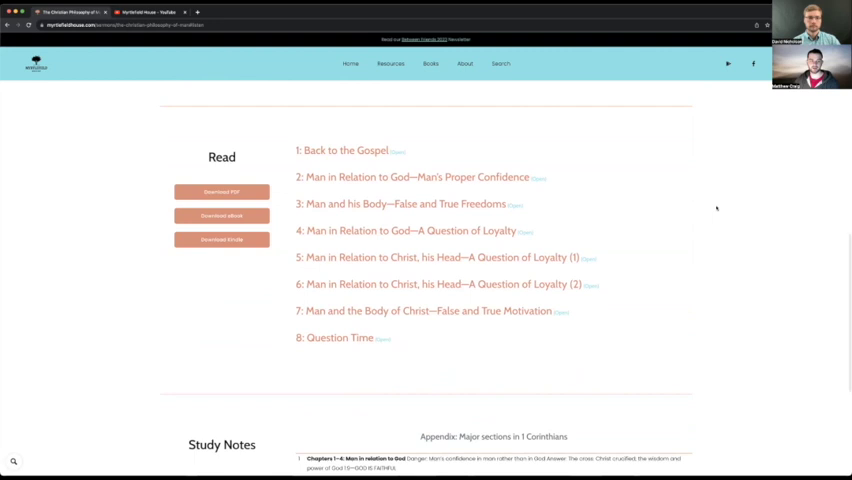
# Scroll the book page down to its Read section with the eight-chapter list.
pyautogui.scroll(-3)
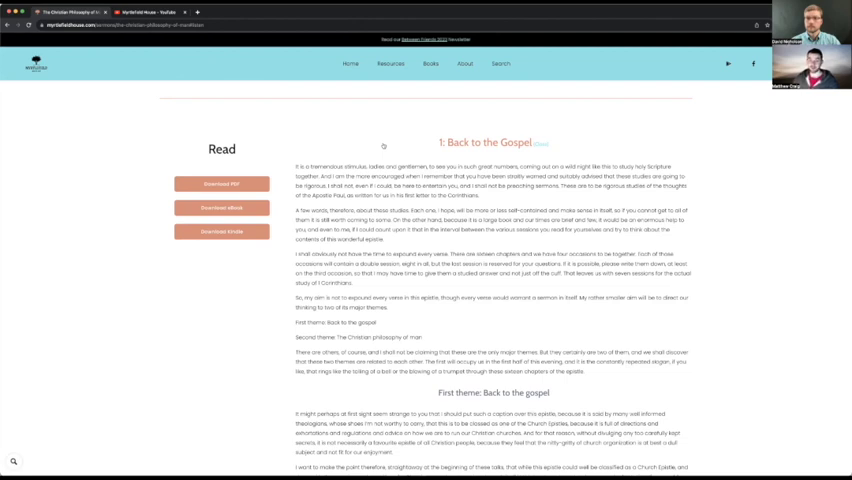
pyautogui.scroll(-3)
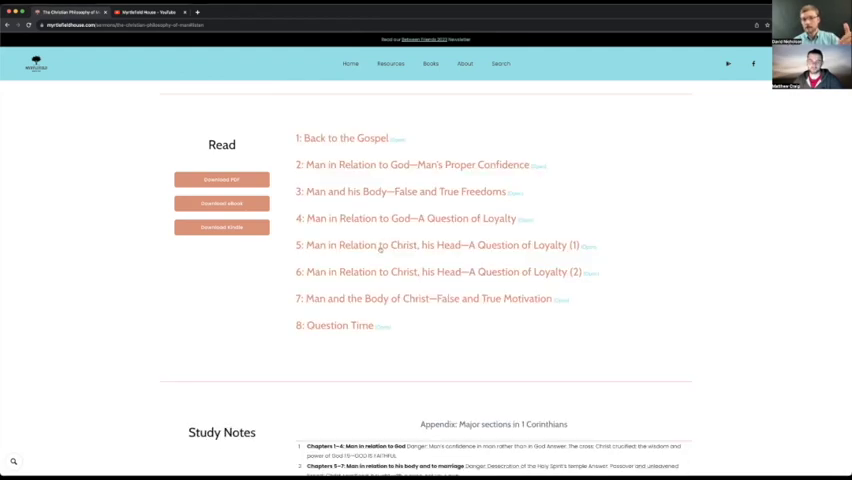
pyautogui.click(446, 244)
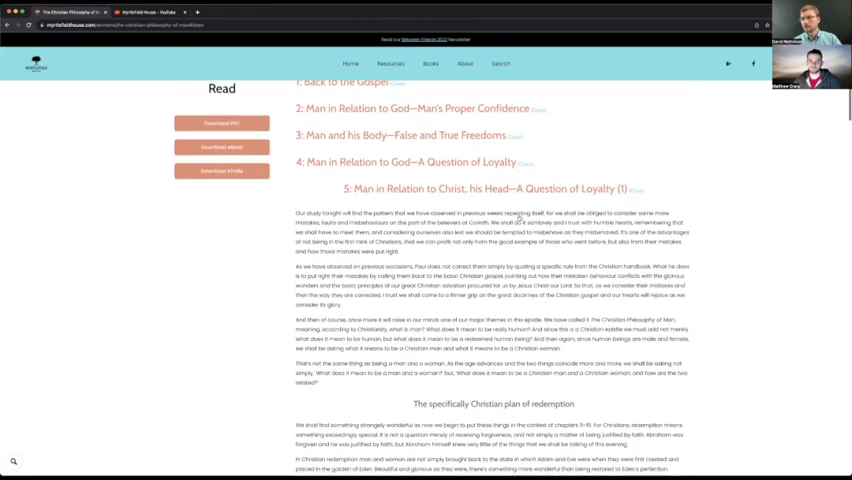
pyautogui.scroll(-3)
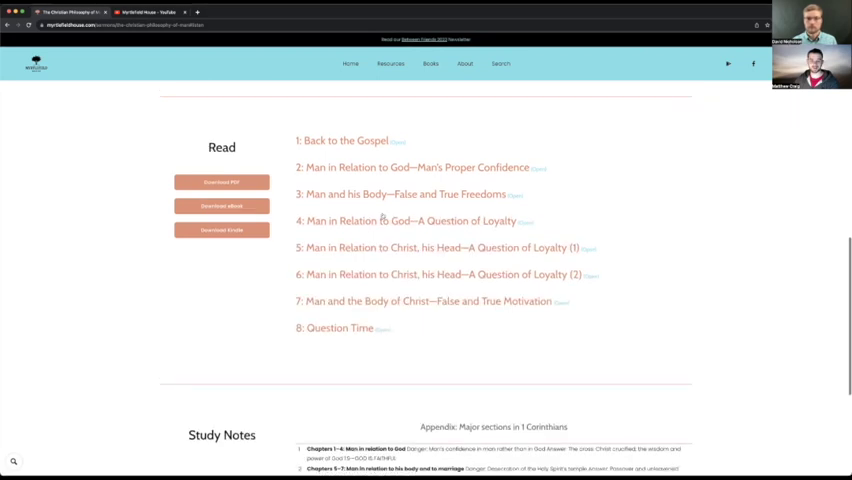
# Read down through the expanded chapter text, Man in Relation to God—A Question of Loyalty.
pyautogui.scroll(-3)
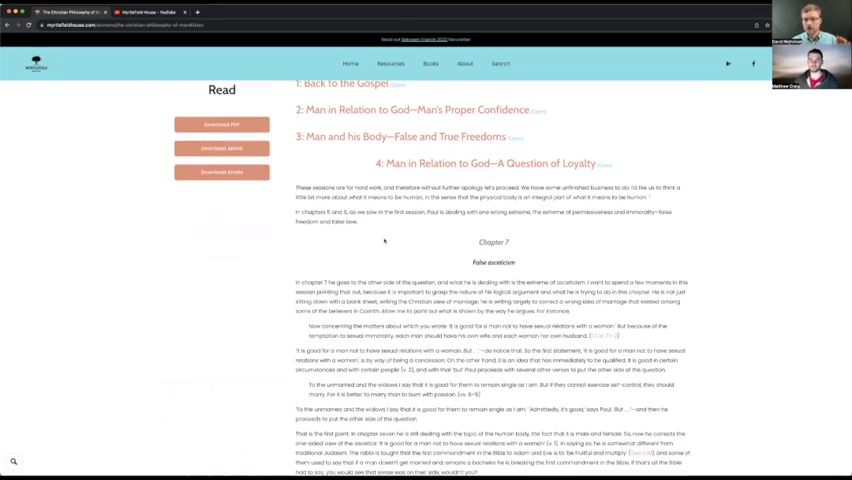
pyautogui.scroll(-3)
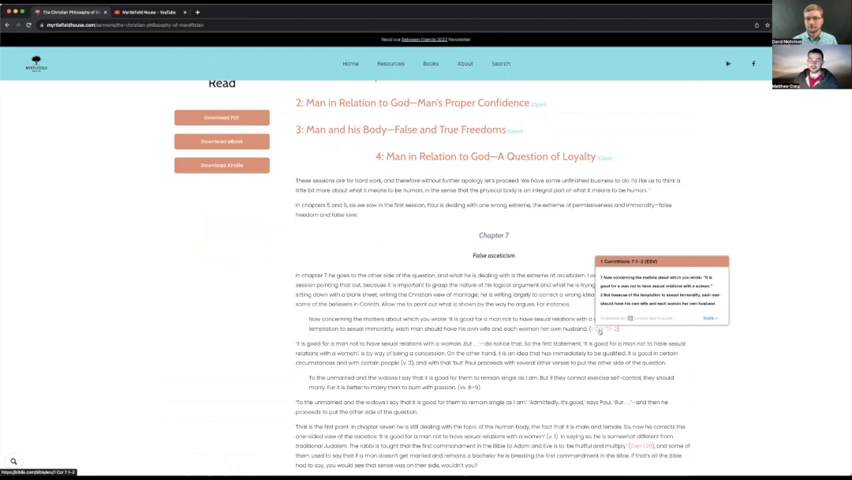
pyautogui.scroll(-3)
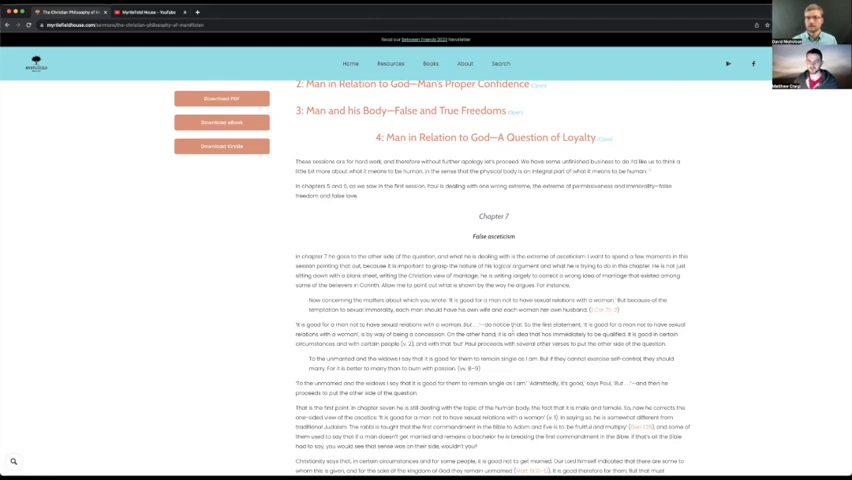
pyautogui.scroll(-3)
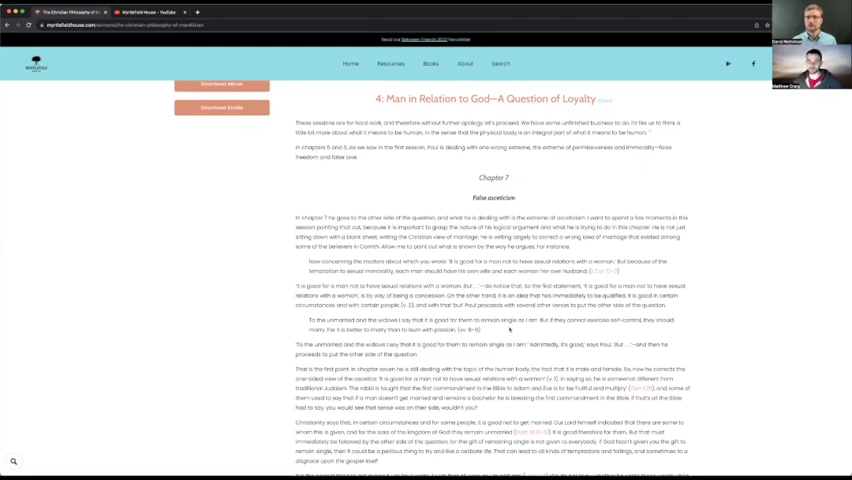
pyautogui.scroll(-3)
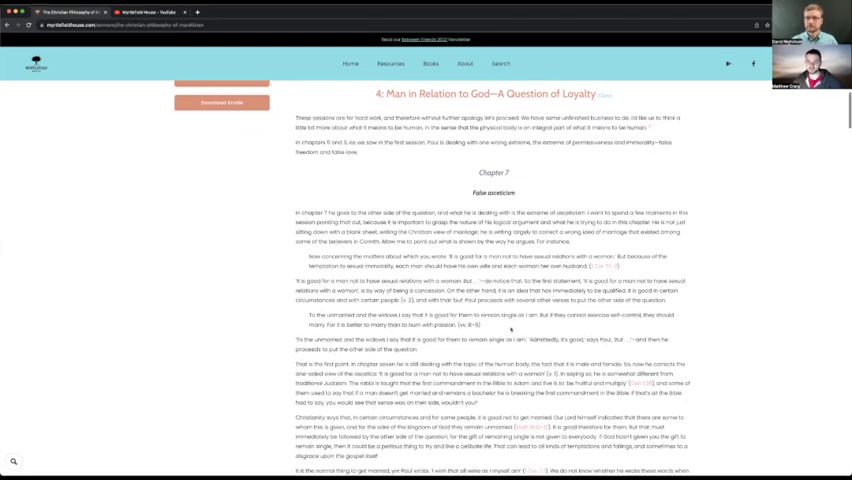
pyautogui.scroll(-3)
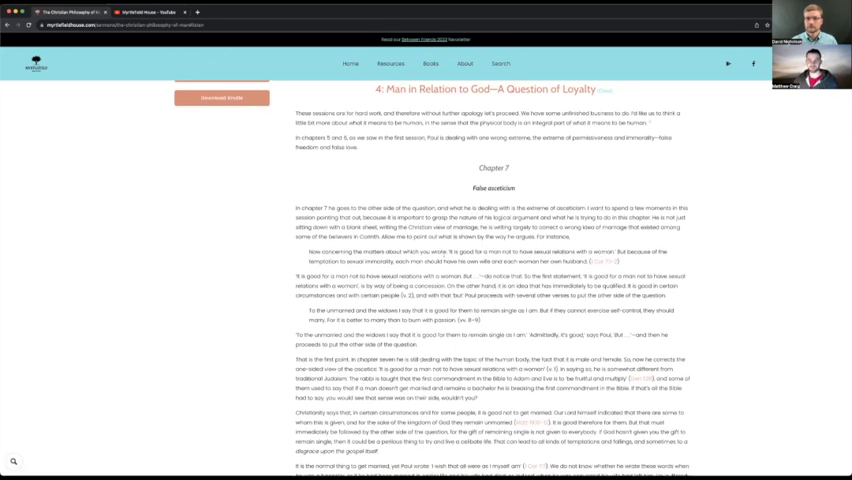
pyautogui.scroll(-3)
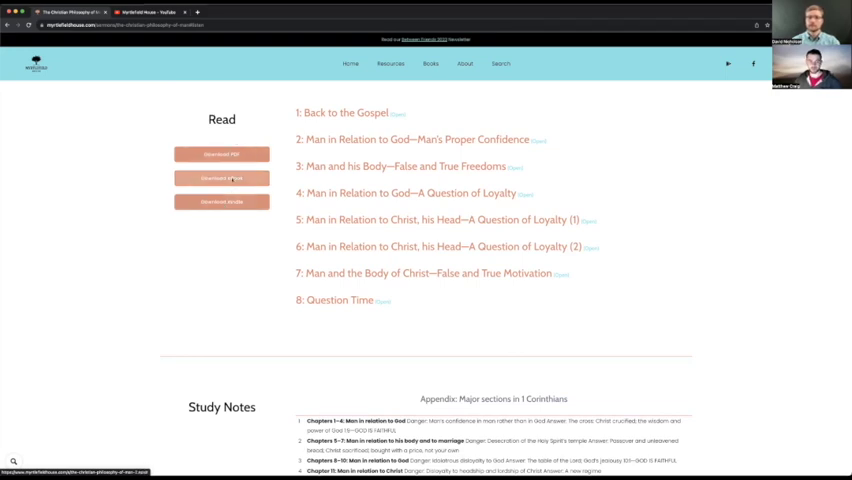
# Skim the Question Time chapter and bring the Listen audio tracks back into view.
pyautogui.scroll(-3)
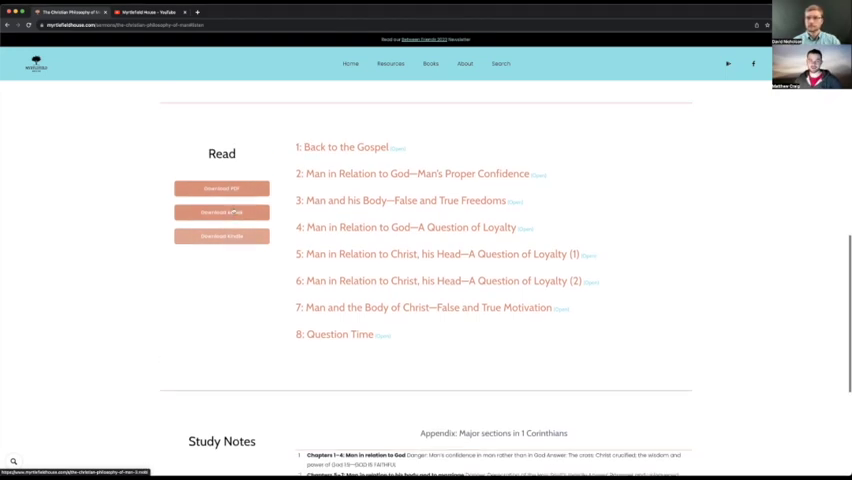
pyautogui.scroll(-3)
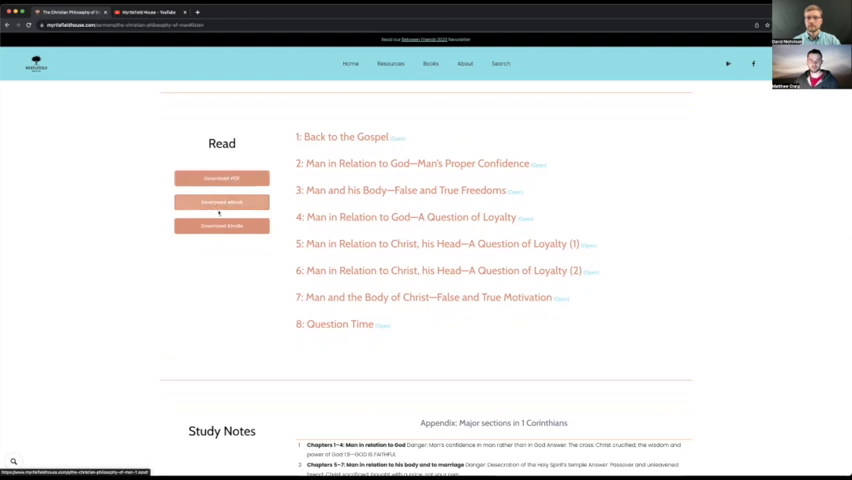
pyautogui.scroll(-3)
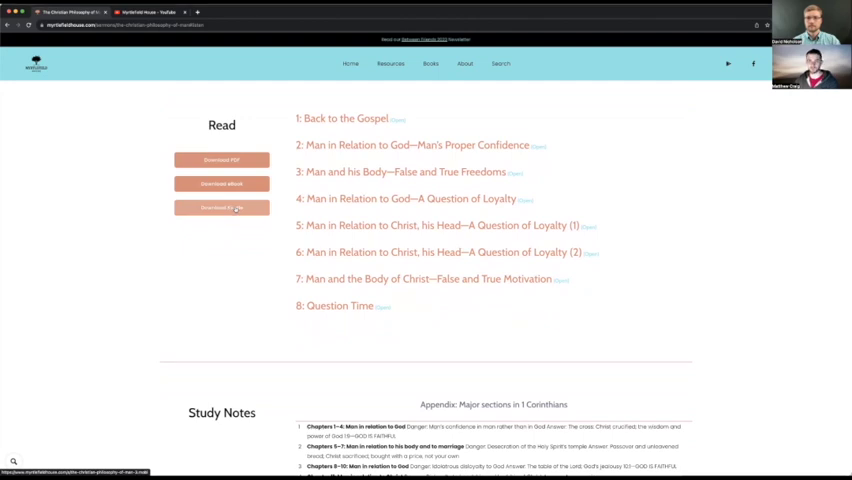
pyautogui.scroll(-3)
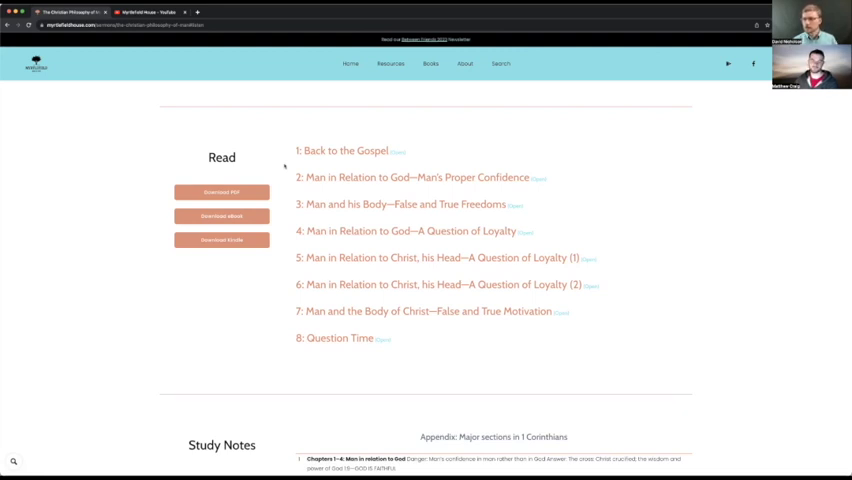
pyautogui.moveTo(350, 352)
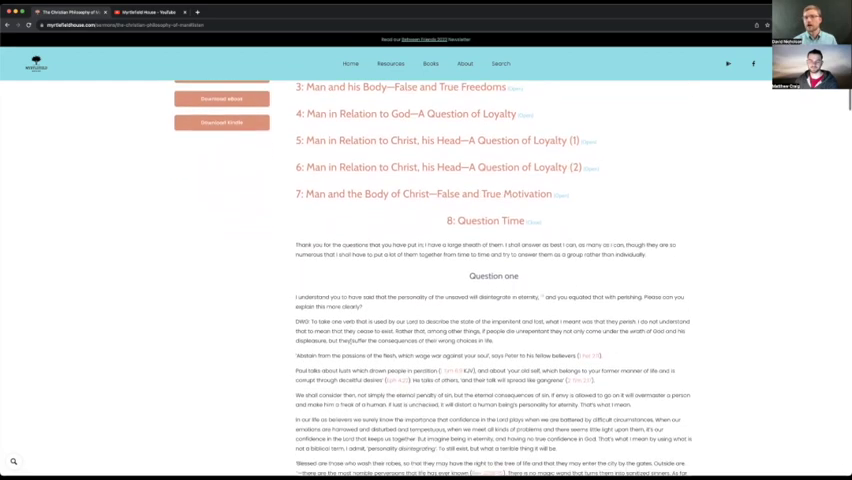
pyautogui.scroll(-3)
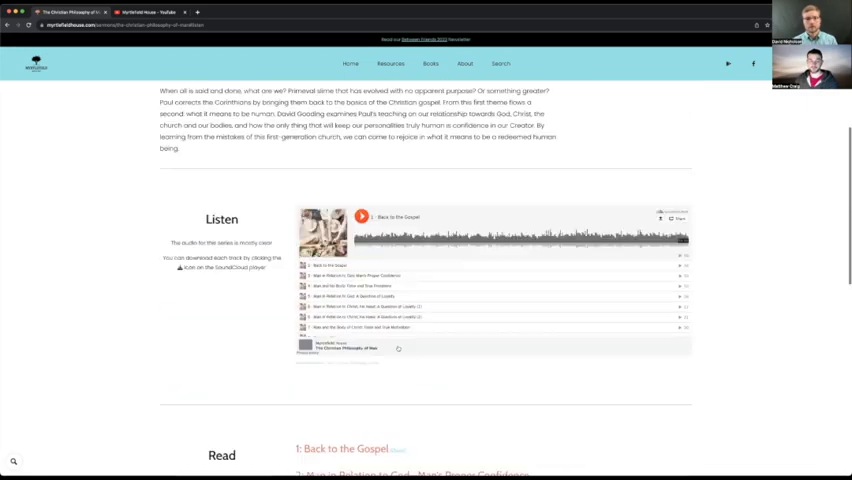
# Return to the page top and browse the Old Testament Studies grid of Bible books.
pyautogui.scroll(3)
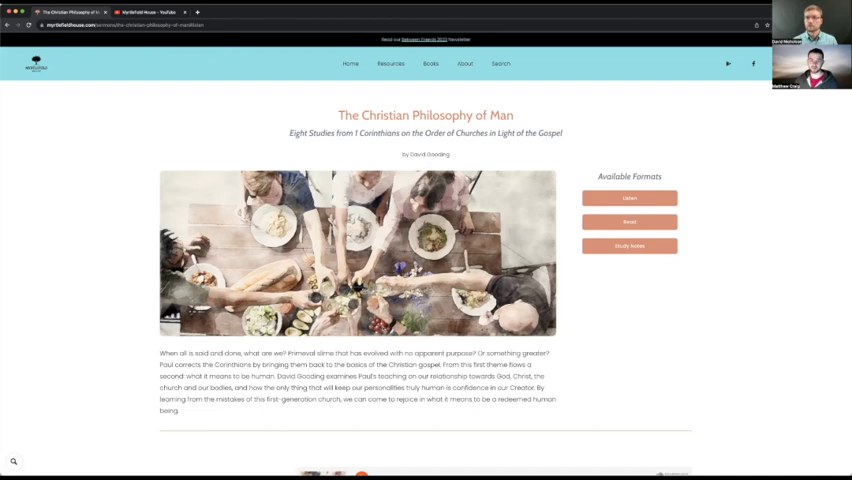
pyautogui.moveTo(364, 148)
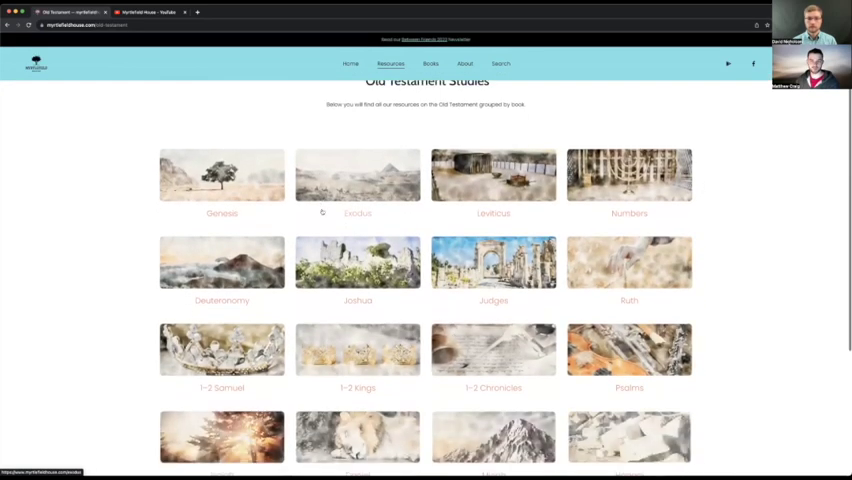
pyautogui.scroll(-3)
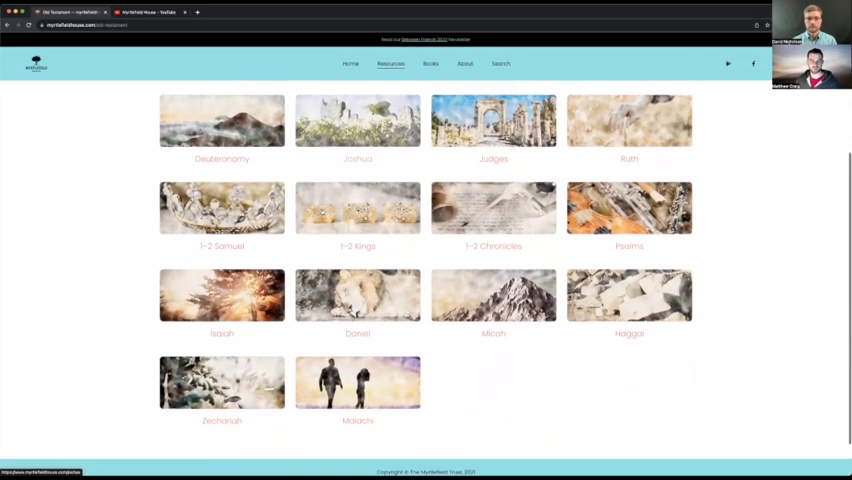
pyautogui.scroll(3)
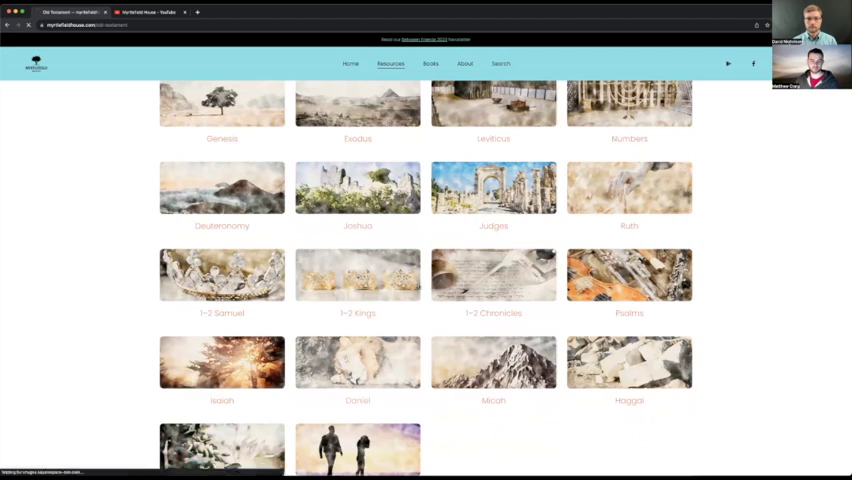
# Open the Daniel resources and browse between Study the Whole Book and the four section/theme series.
pyautogui.click(356, 364)
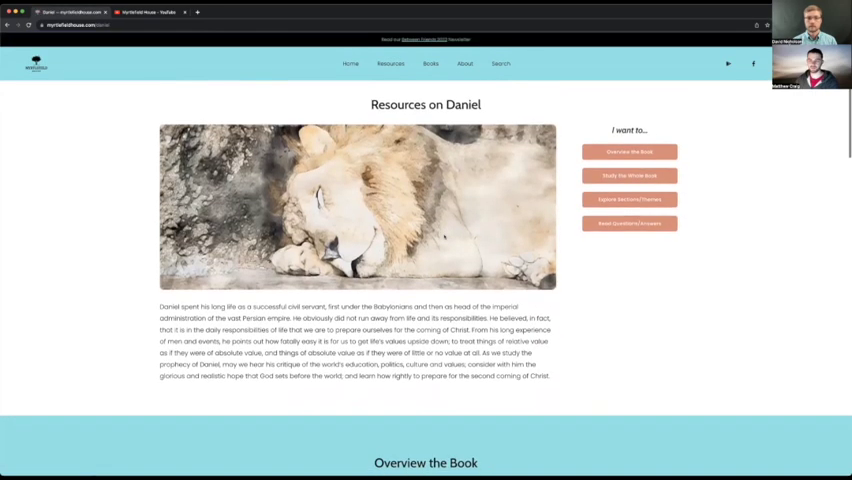
pyautogui.click(630, 152)
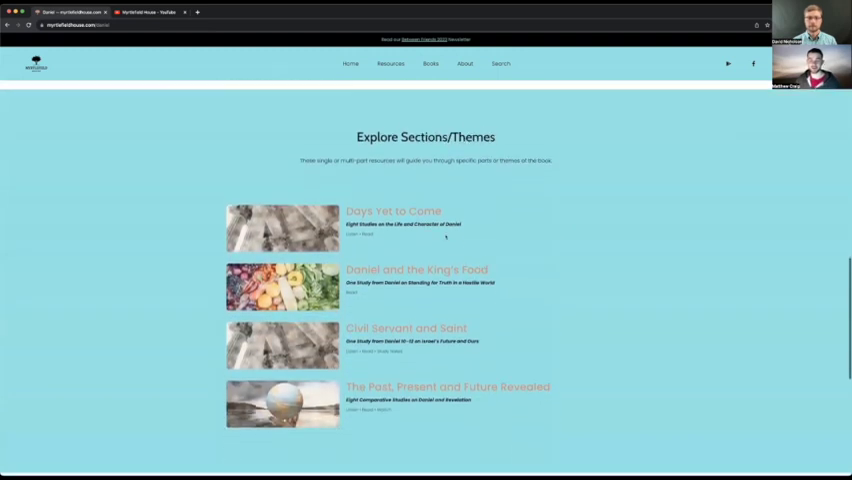
pyautogui.scroll(-3)
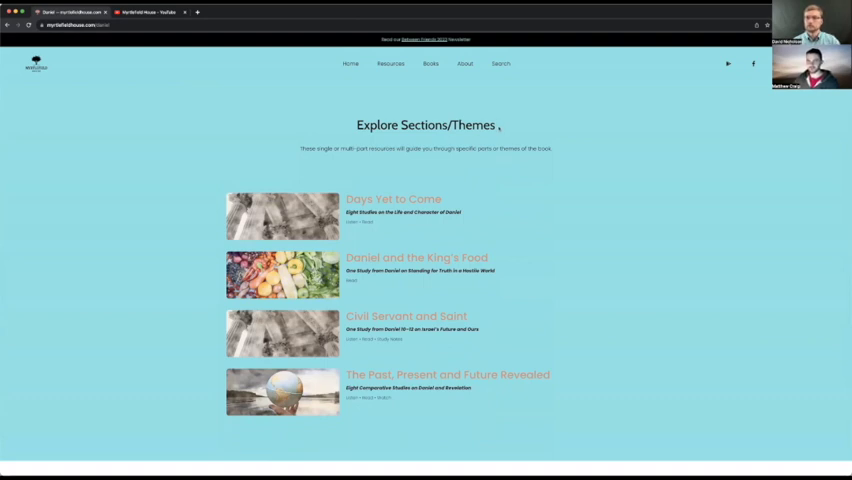
pyautogui.scroll(3)
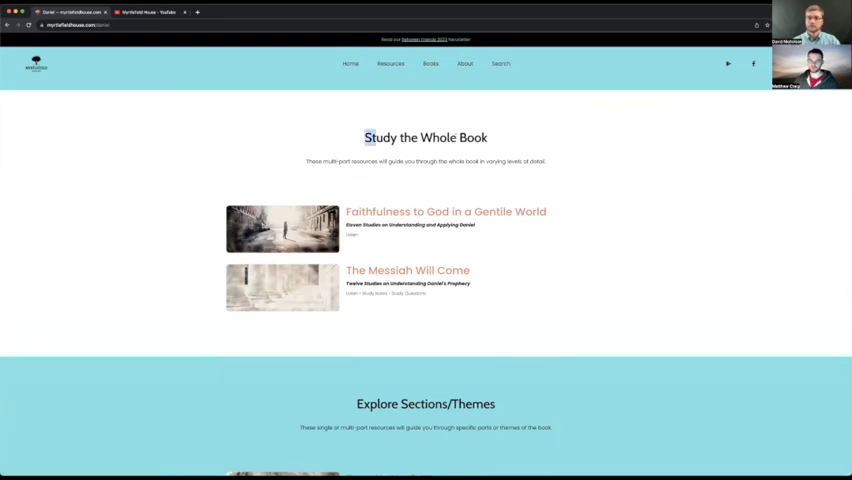
pyautogui.scroll(-3)
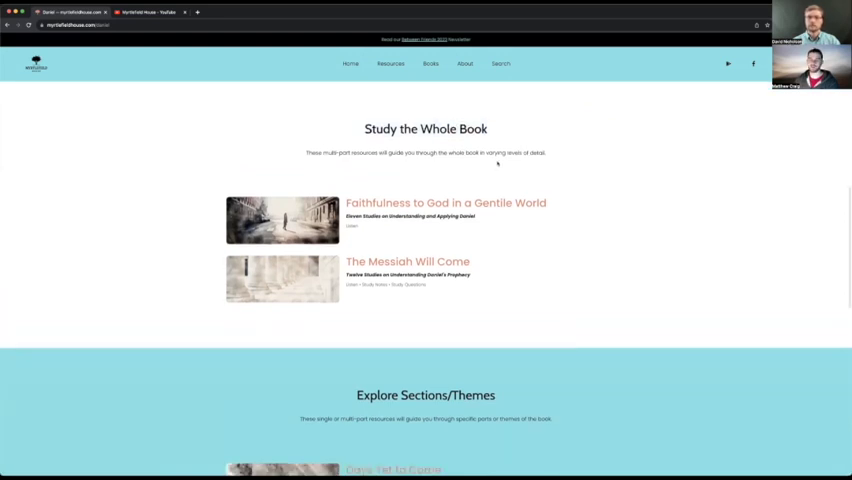
pyautogui.scroll(-3)
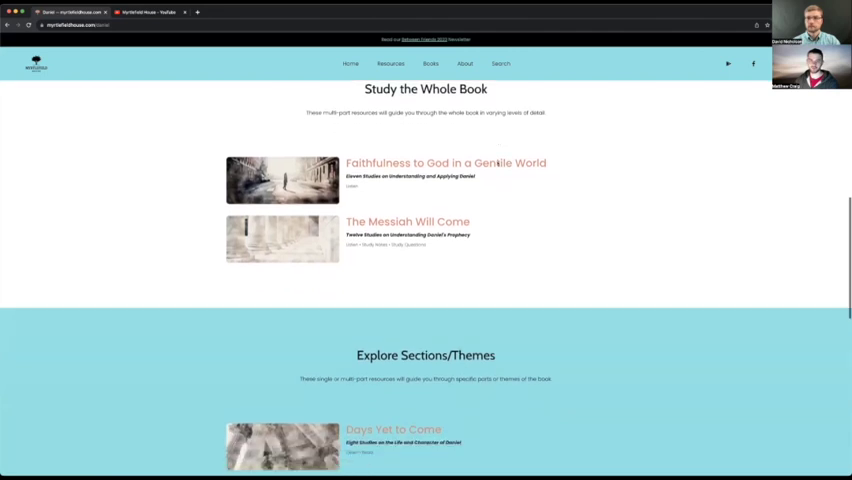
pyautogui.scroll(-3)
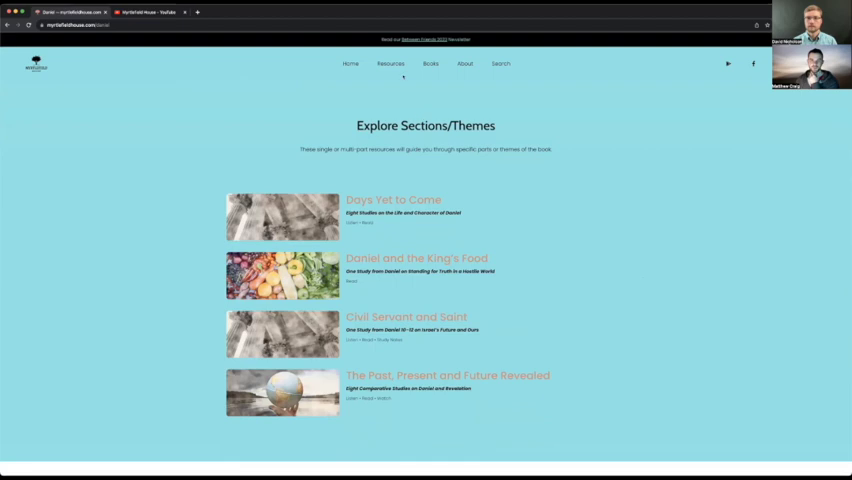
pyautogui.click(350, 64)
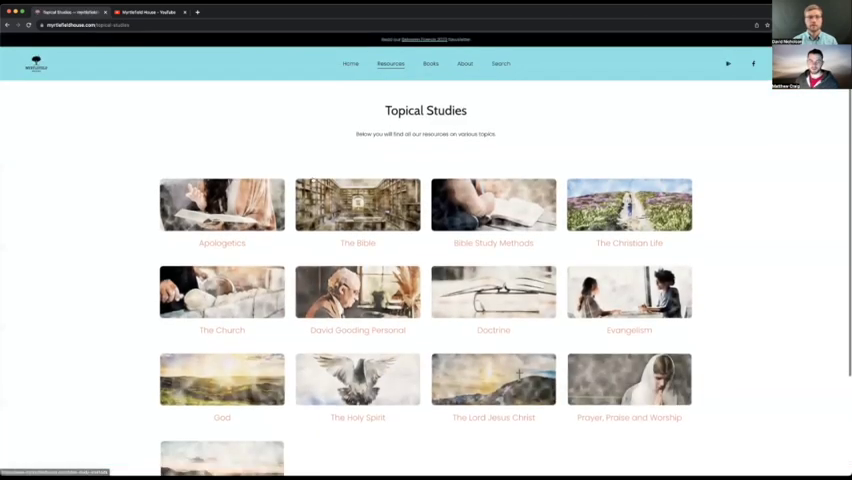
pyautogui.scroll(-3)
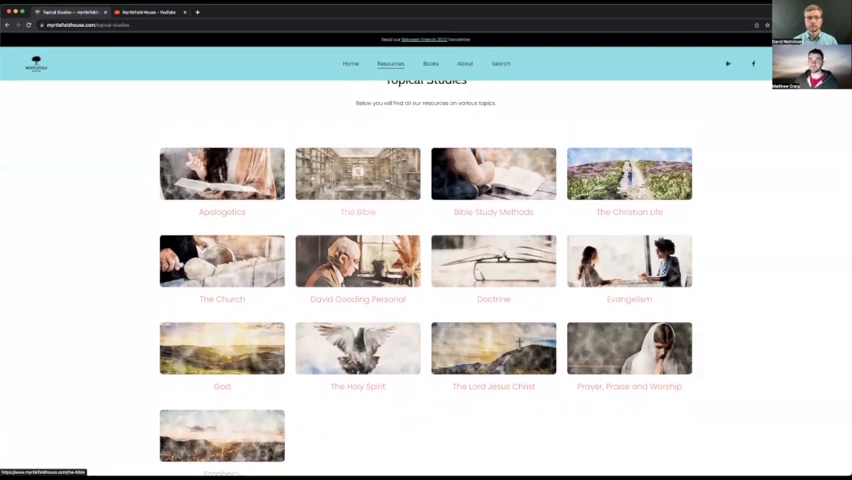
pyautogui.scroll(-3)
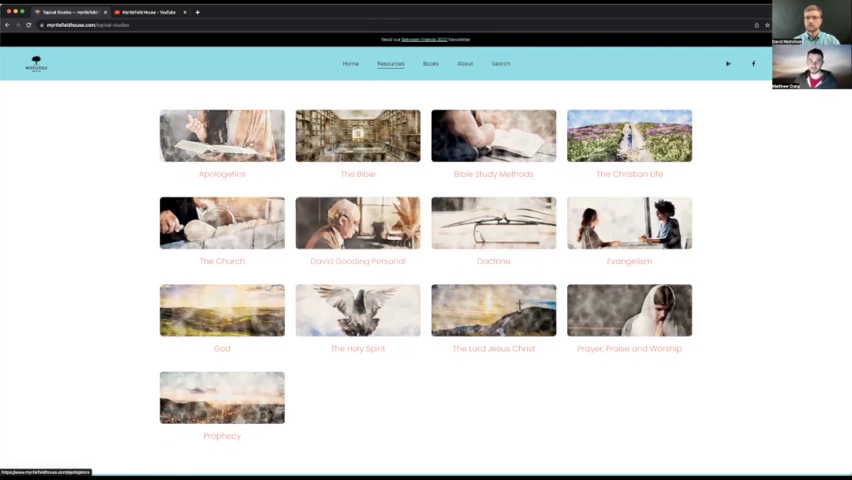
# Enter the Apologetics resources and look over the page's contents.
pyautogui.click(222, 136)
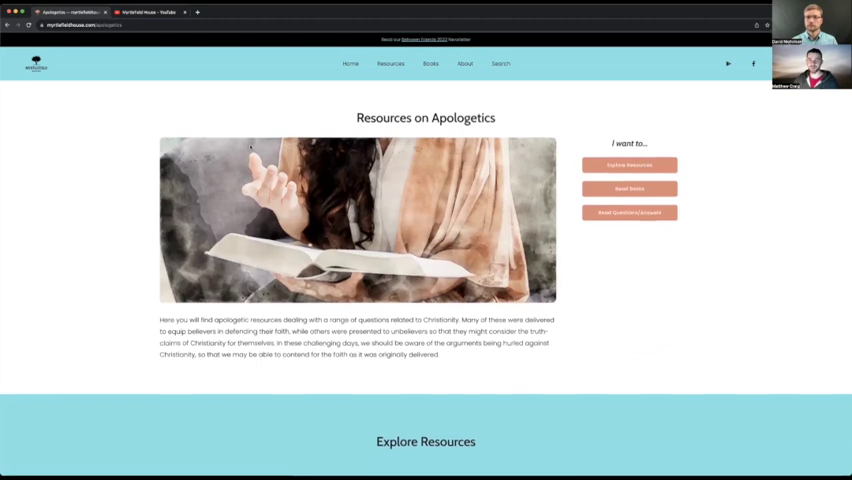
pyautogui.scroll(-3)
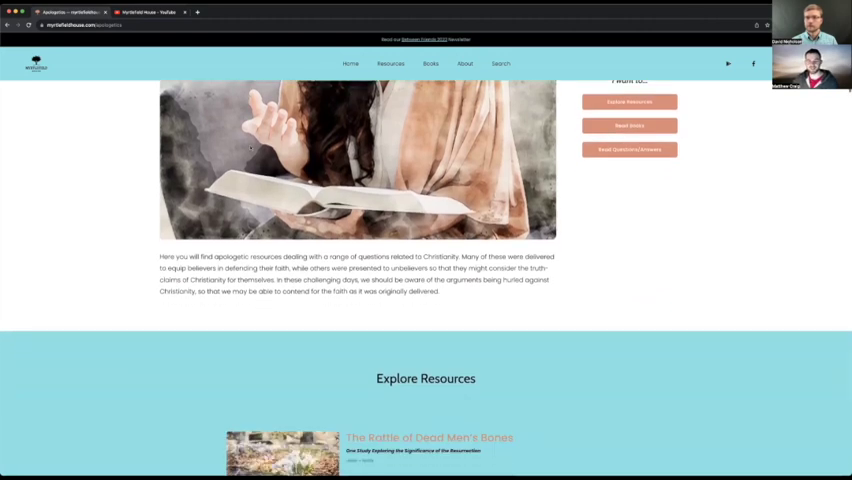
pyautogui.scroll(3)
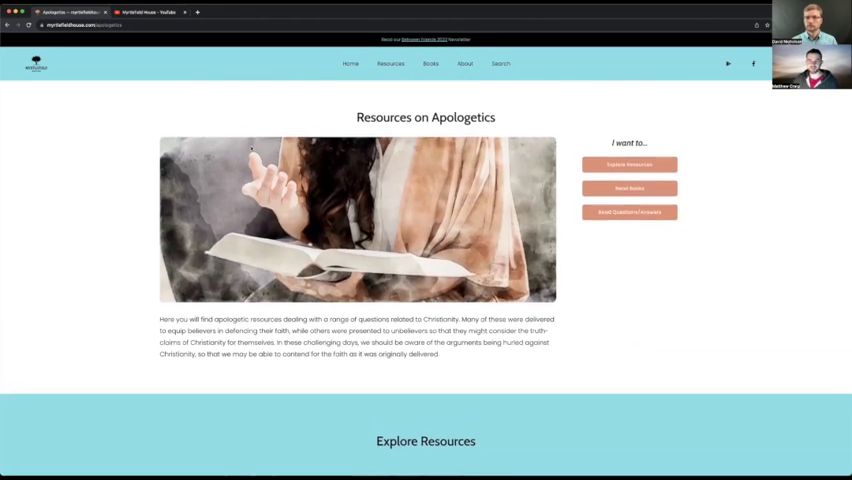
pyautogui.scroll(-3)
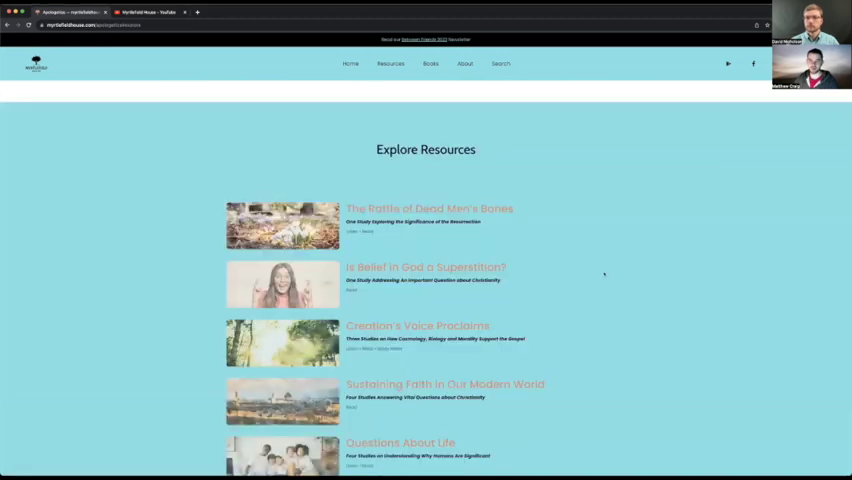
pyautogui.scroll(-3)
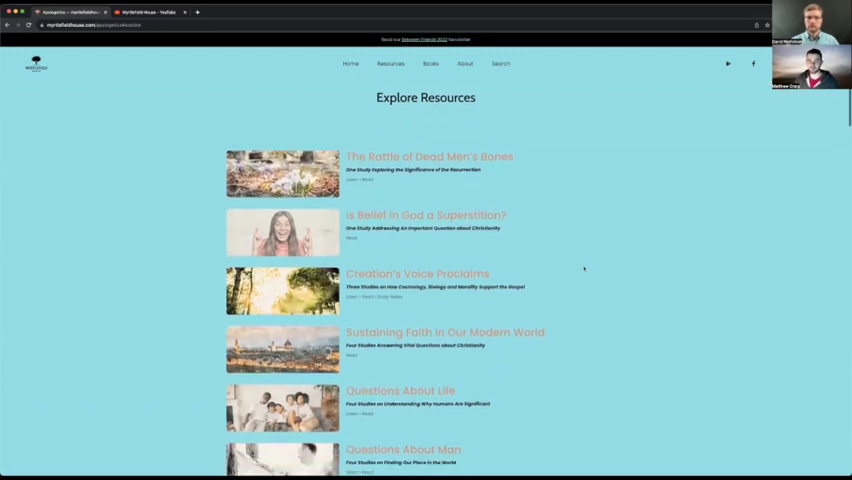
pyautogui.scroll(-3)
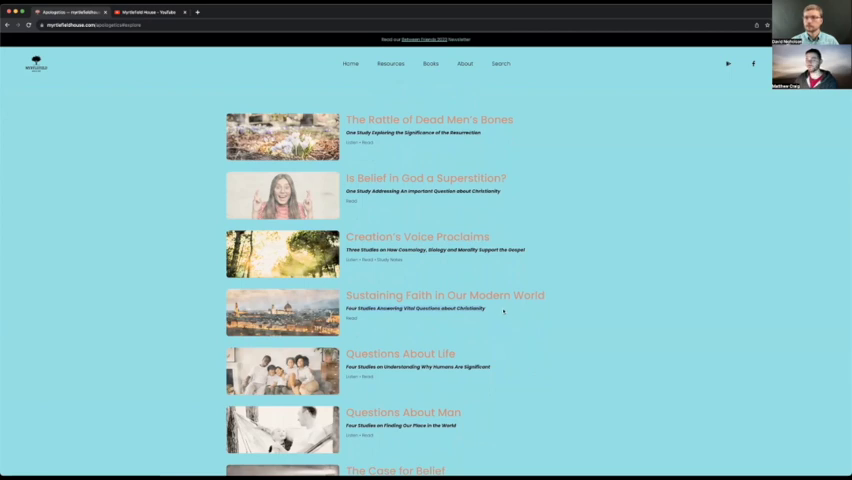
pyautogui.scroll(-3)
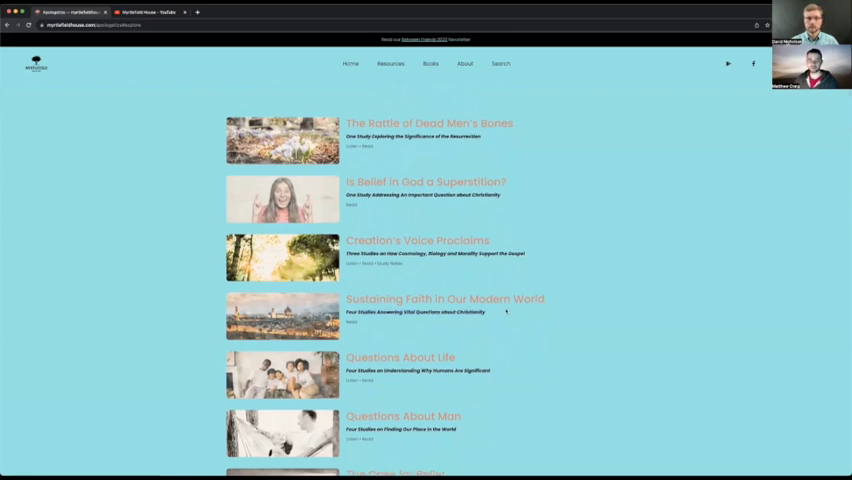
pyautogui.scroll(3)
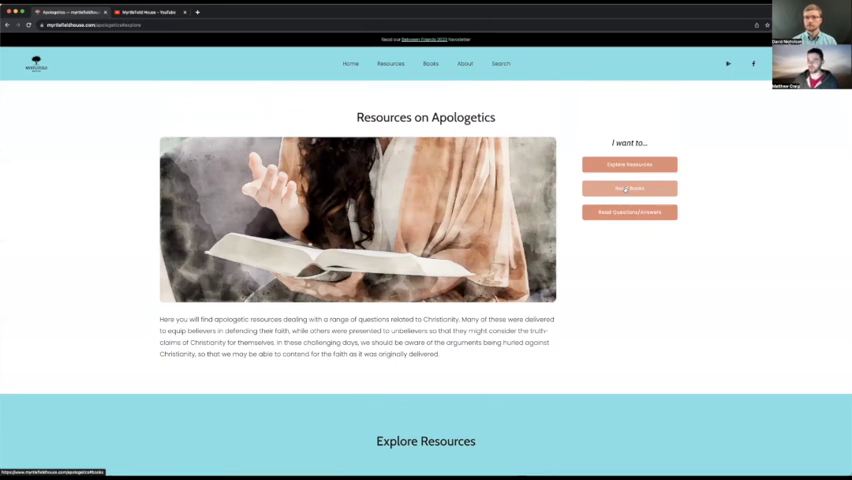
# Switch to the books listed for the topic and browse down the catalogue past Key Bible Concepts.
pyautogui.click(628, 188)
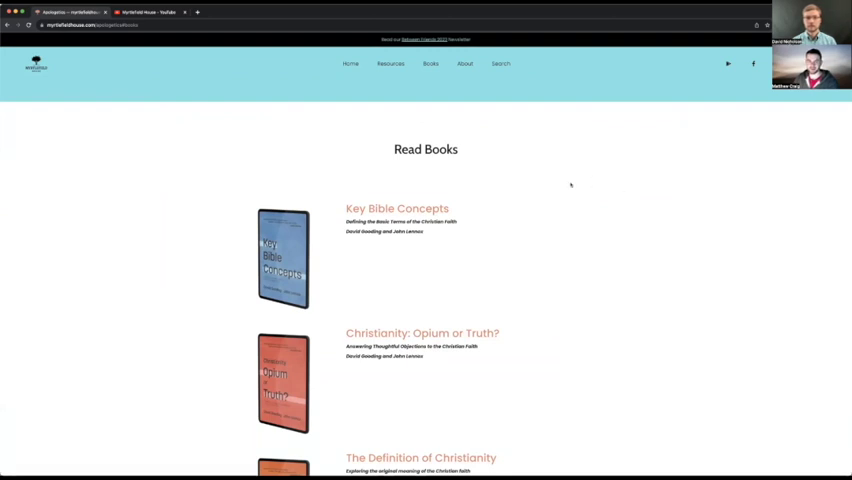
pyautogui.scroll(-3)
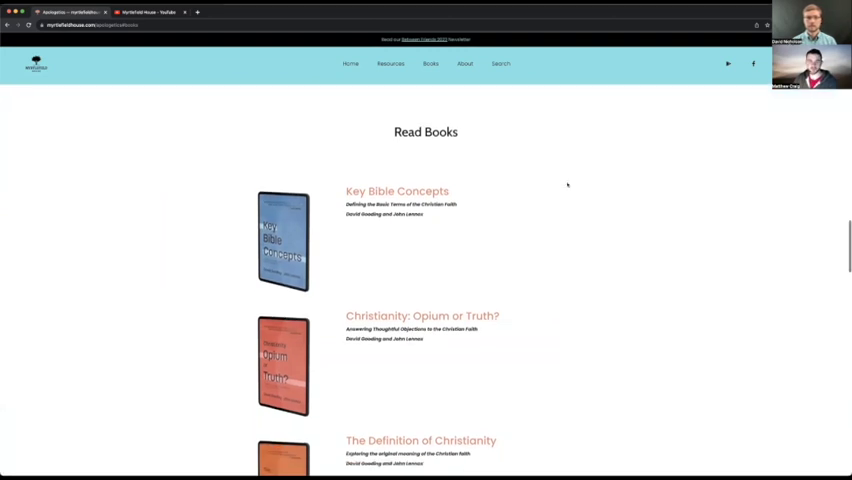
pyautogui.scroll(-3)
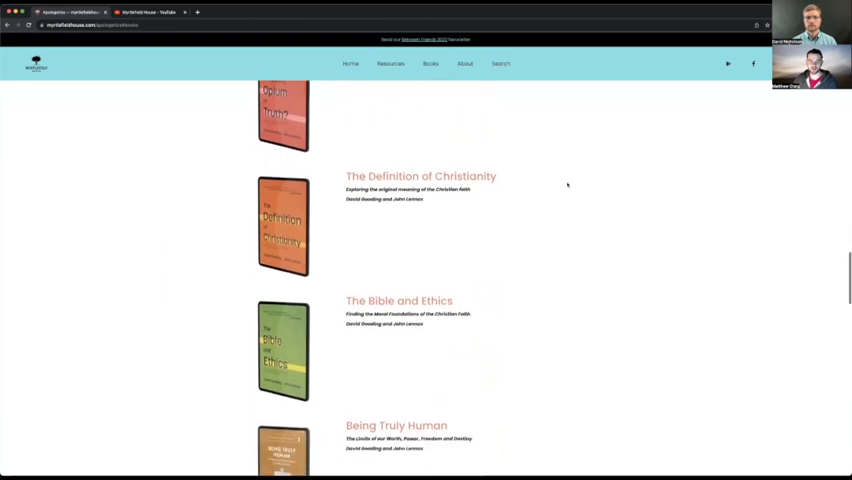
pyautogui.scroll(-3)
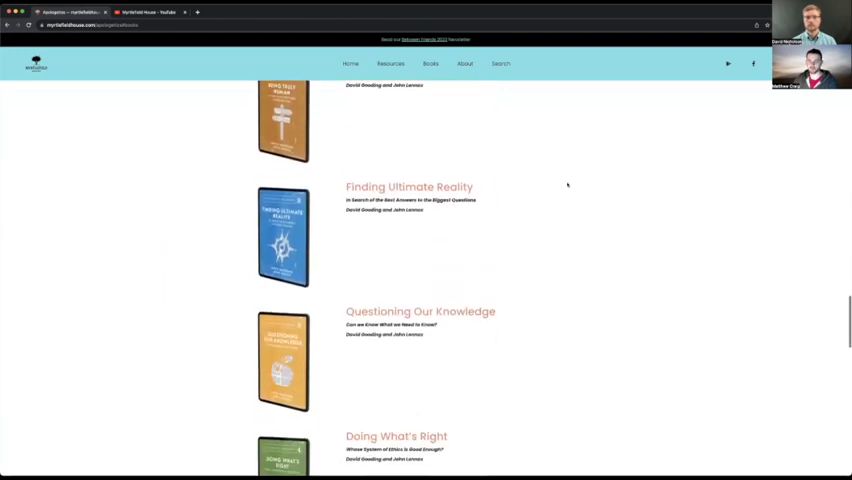
pyautogui.scroll(-3)
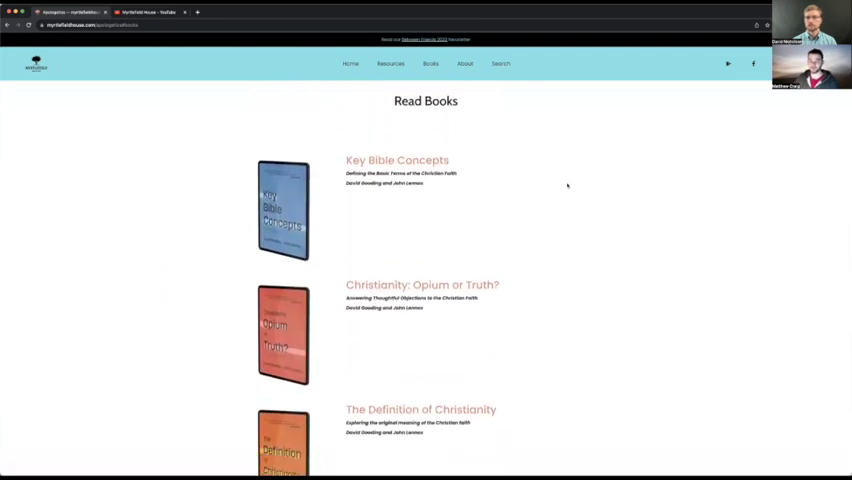
pyautogui.scroll(-3)
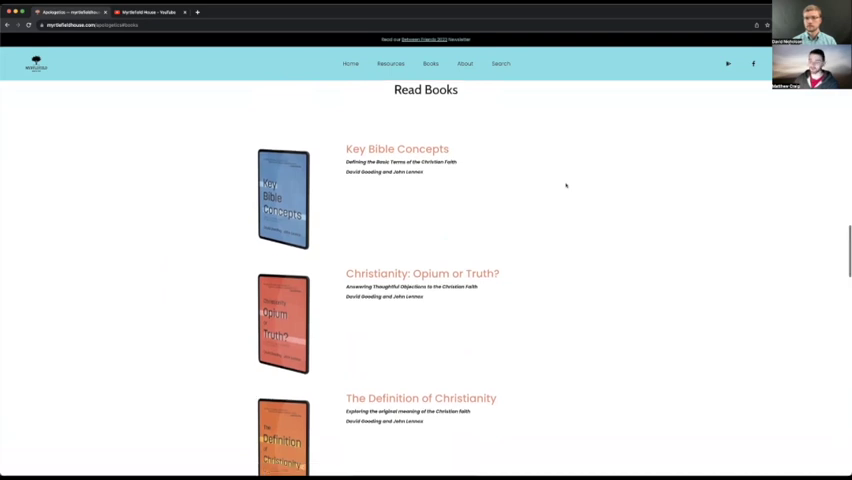
pyautogui.scroll(-3)
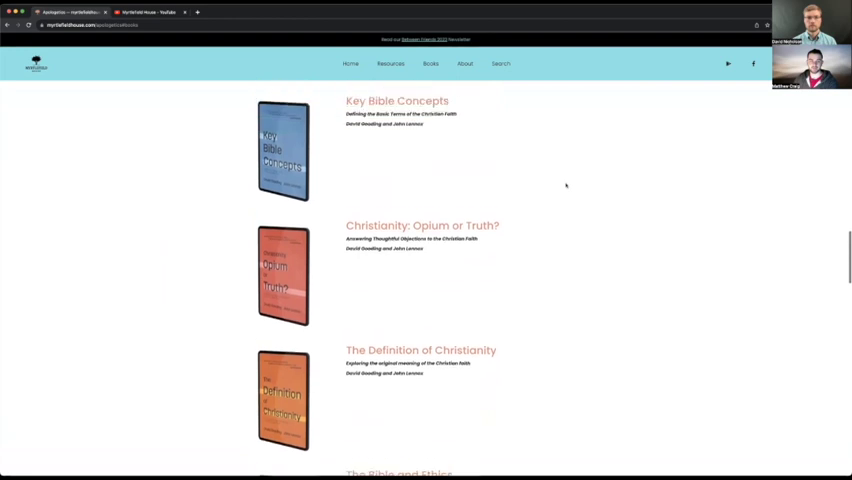
pyautogui.scroll(-3)
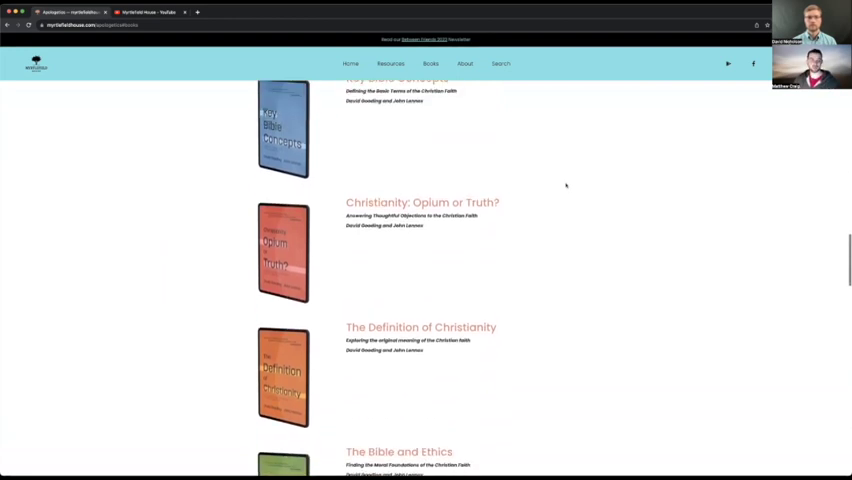
pyautogui.scroll(-3)
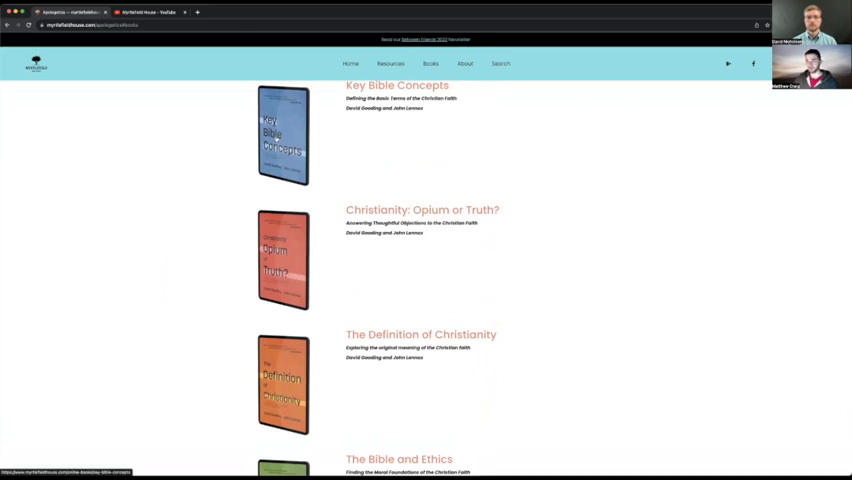
pyautogui.scroll(-3)
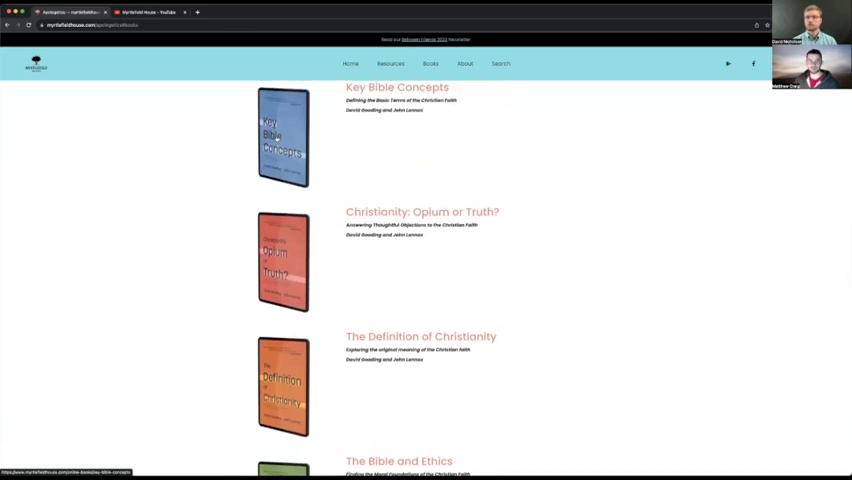
pyautogui.scroll(-3)
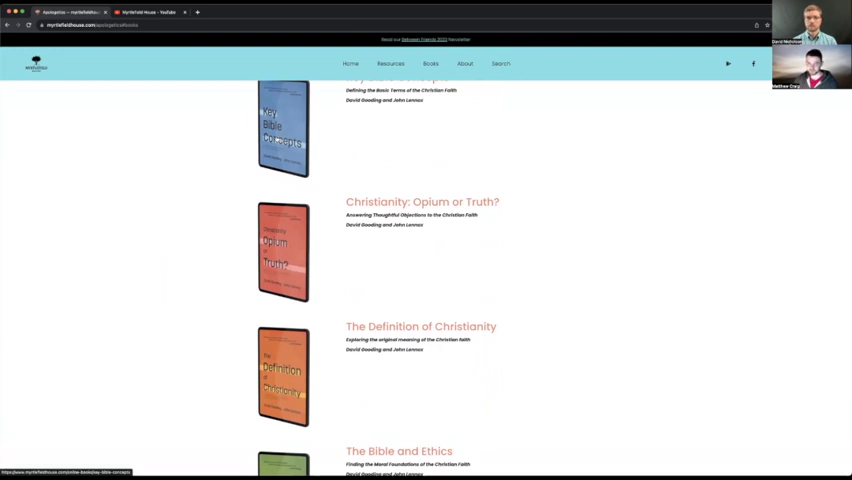
pyautogui.scroll(-3)
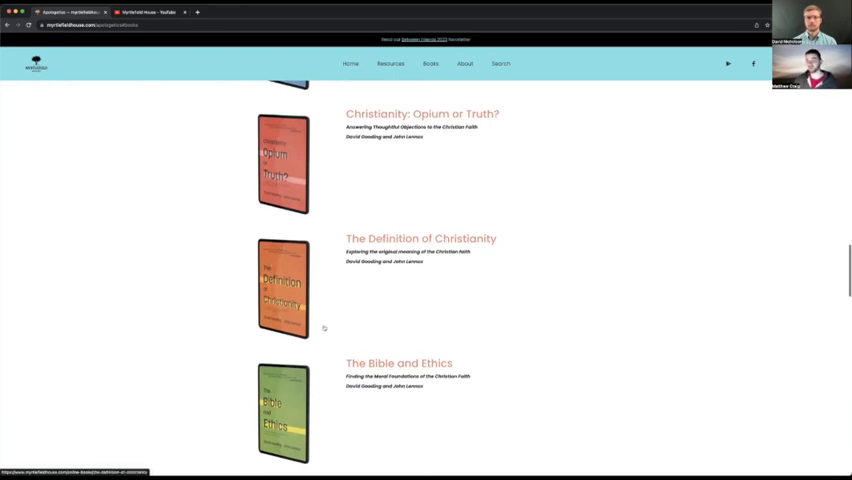
# Continue down the Books page until The Definition of Christianity entry is showing.
pyautogui.scroll(3)
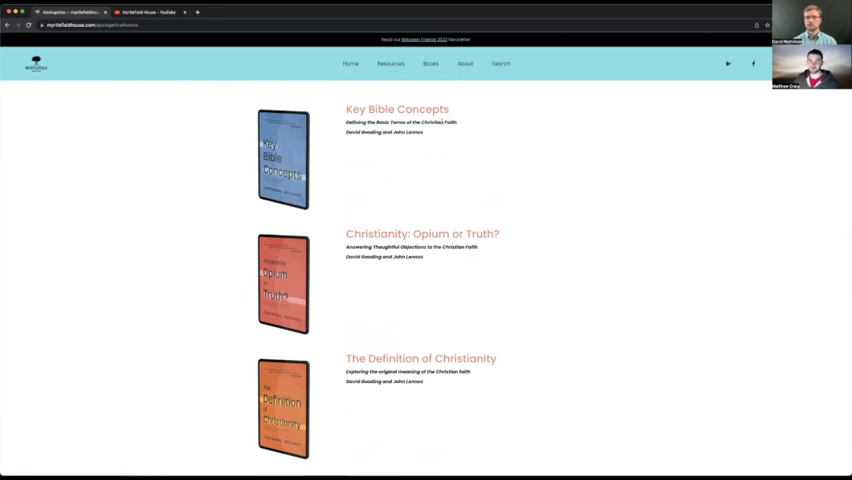
pyautogui.scroll(-3)
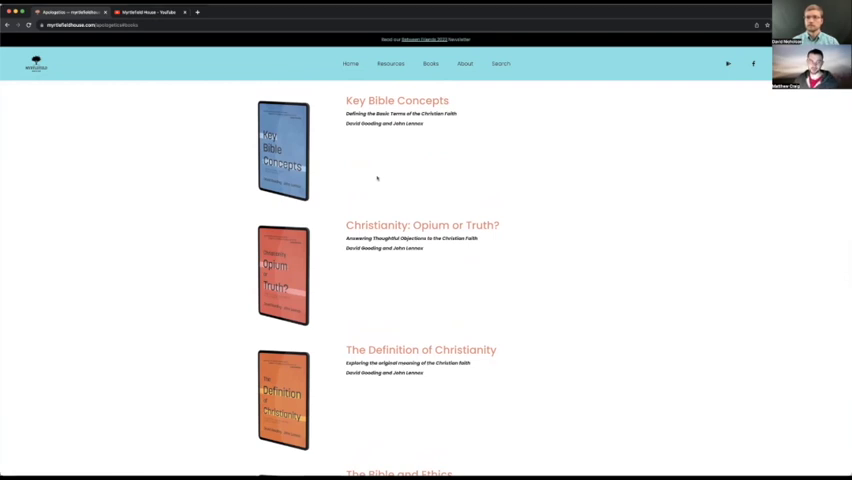
pyautogui.scroll(-3)
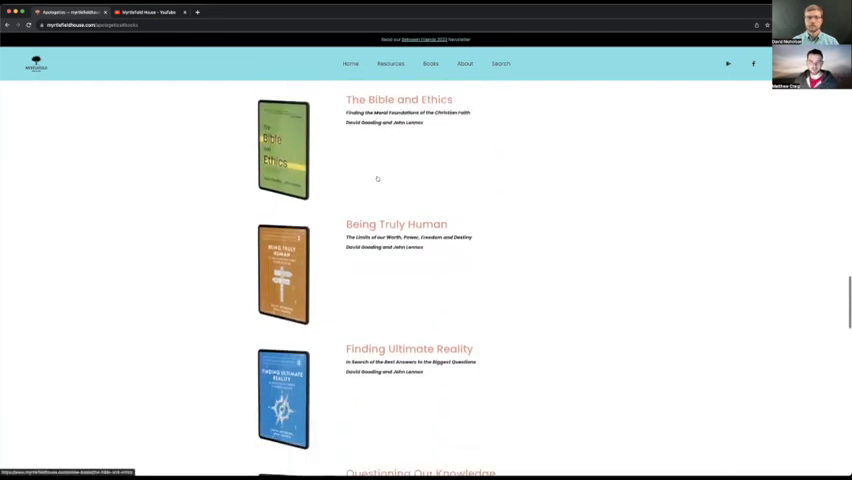
pyautogui.scroll(-3)
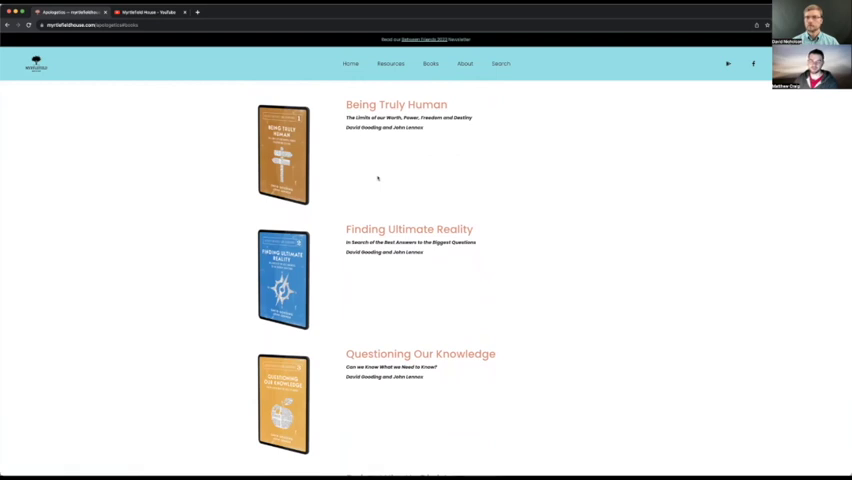
pyautogui.scroll(-3)
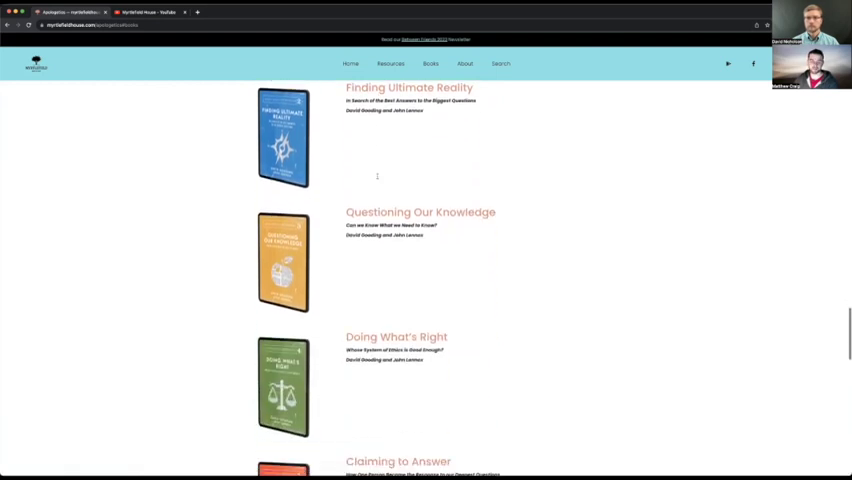
pyautogui.scroll(-3)
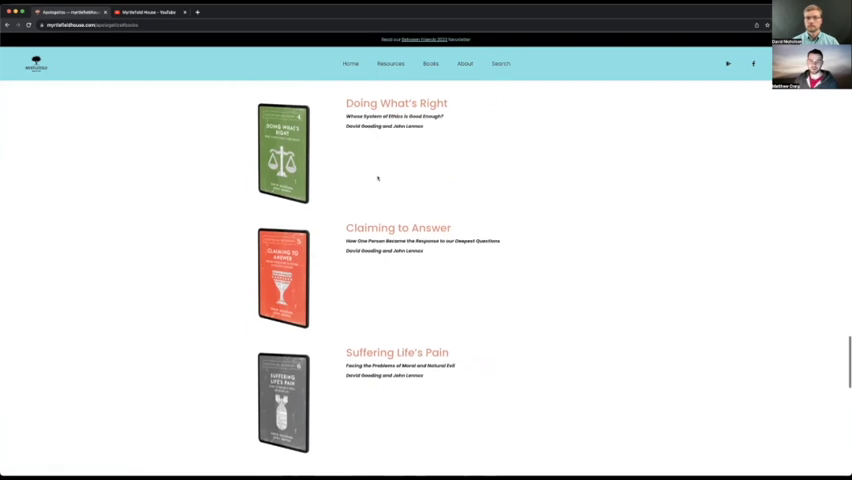
pyautogui.scroll(3)
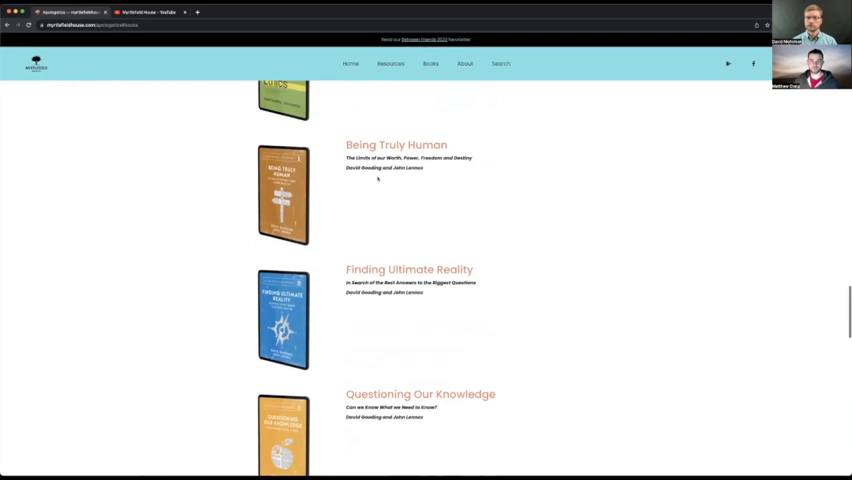
pyautogui.scroll(-3)
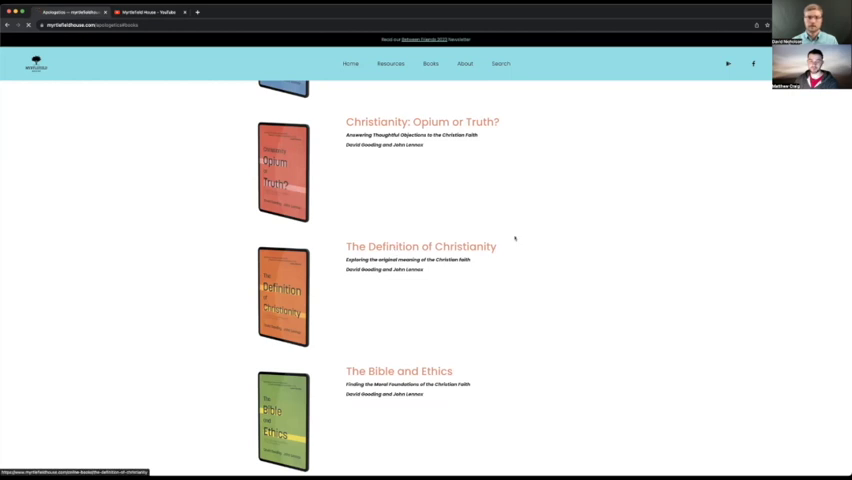
# Open The Definition of Christianity and scroll to its Read list of thirteen numbered chapters.
pyautogui.click(420, 246)
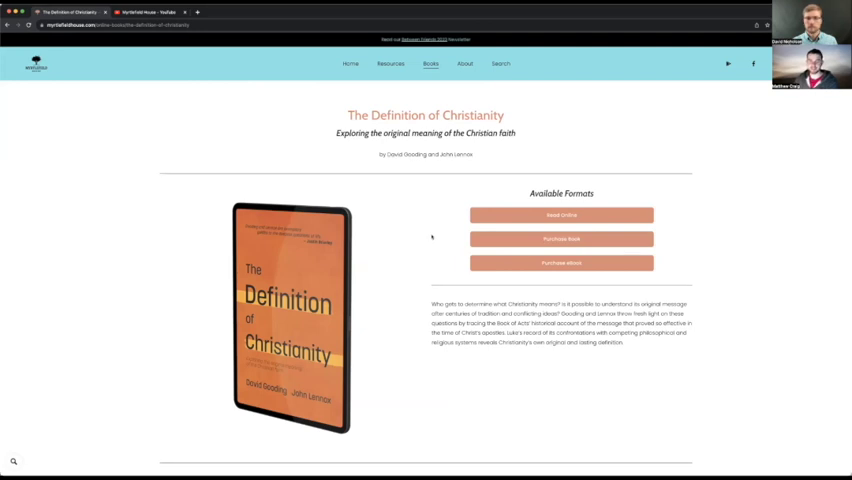
pyautogui.moveTo(388, 198)
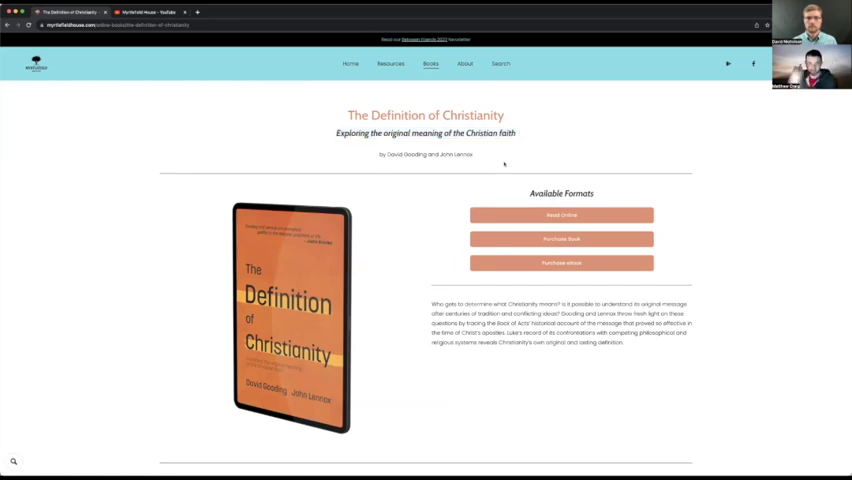
pyautogui.scroll(-3)
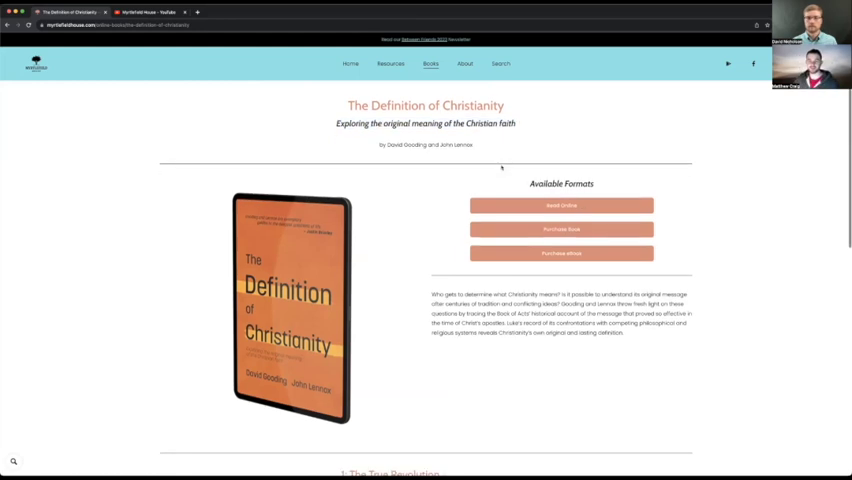
pyautogui.scroll(-3)
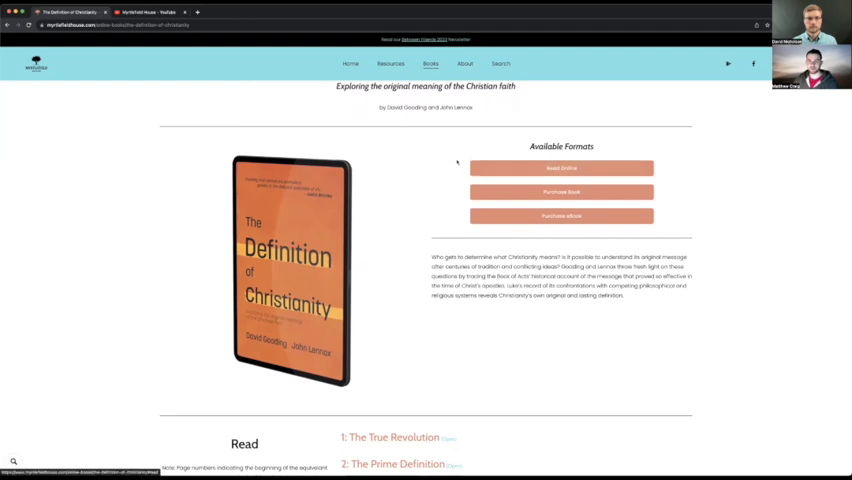
pyautogui.scroll(-3)
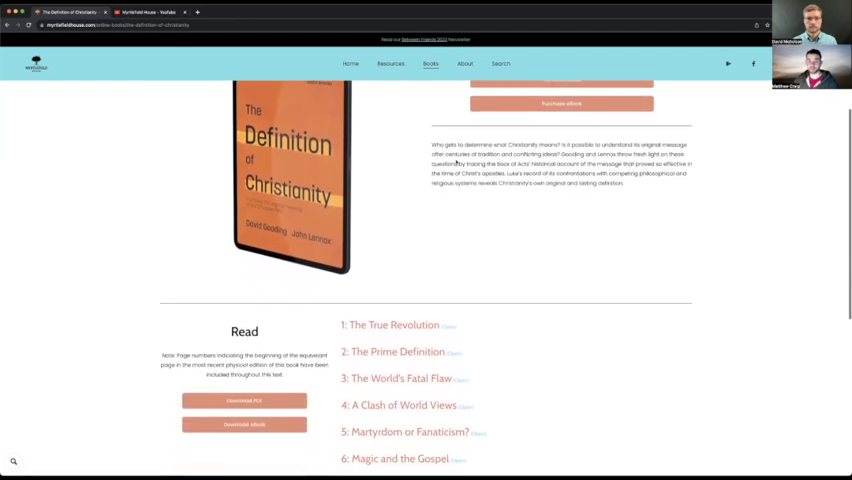
pyautogui.scroll(-3)
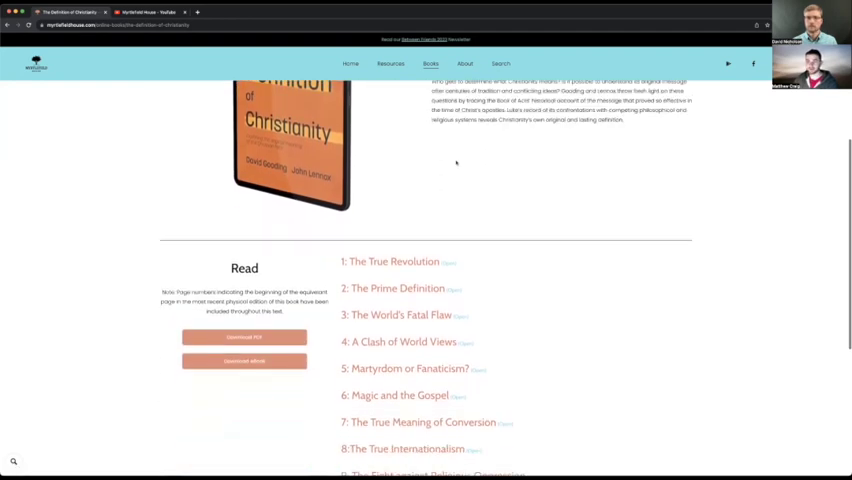
pyautogui.scroll(-3)
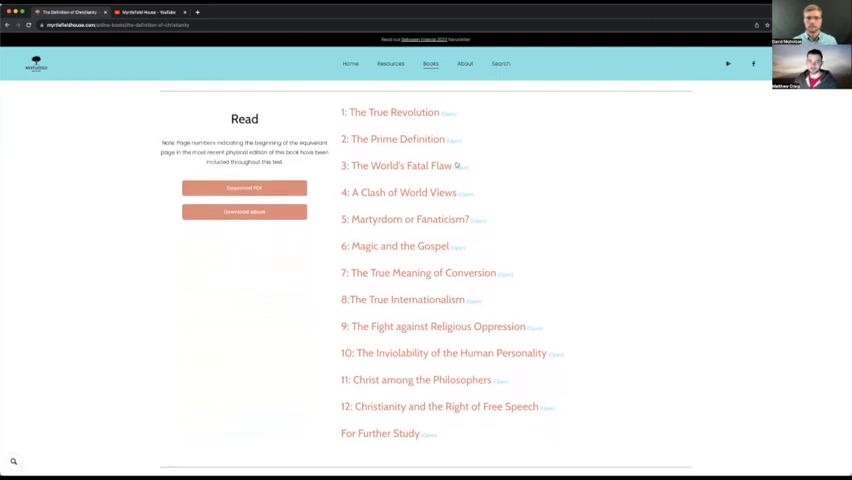
# Read chapter 1, The True Revolution, online, scrolling down through its text.
pyautogui.click(392, 112)
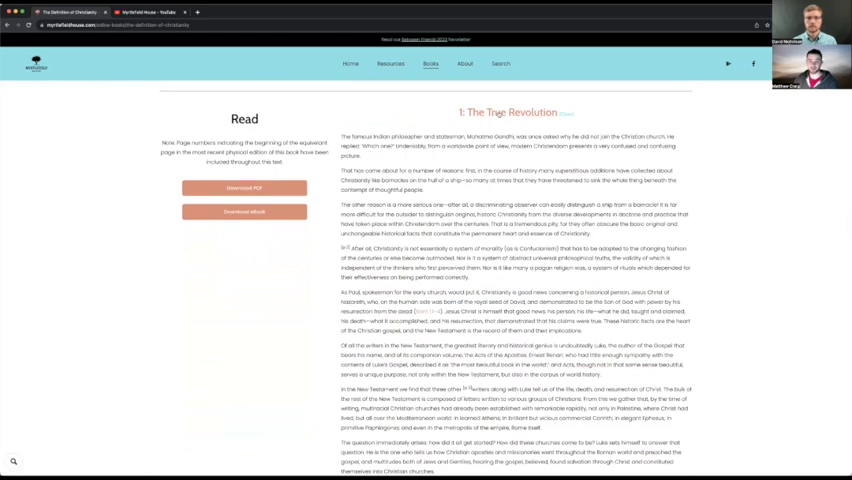
pyautogui.scroll(-3)
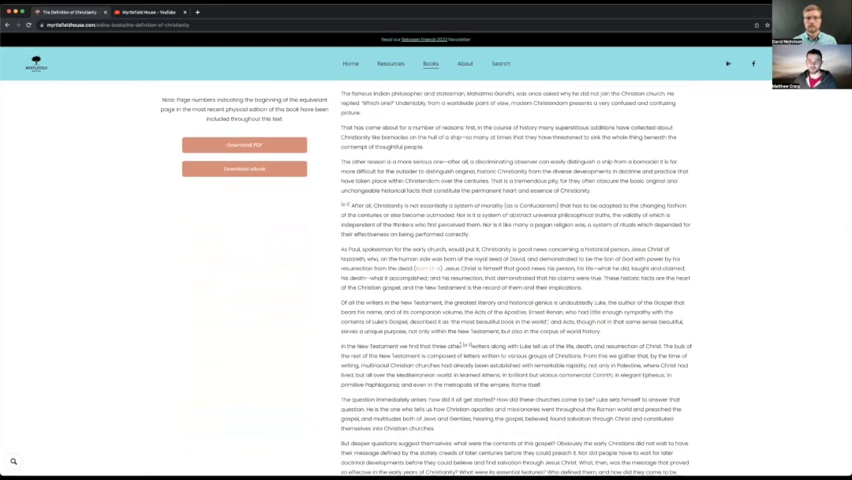
pyautogui.scroll(-3)
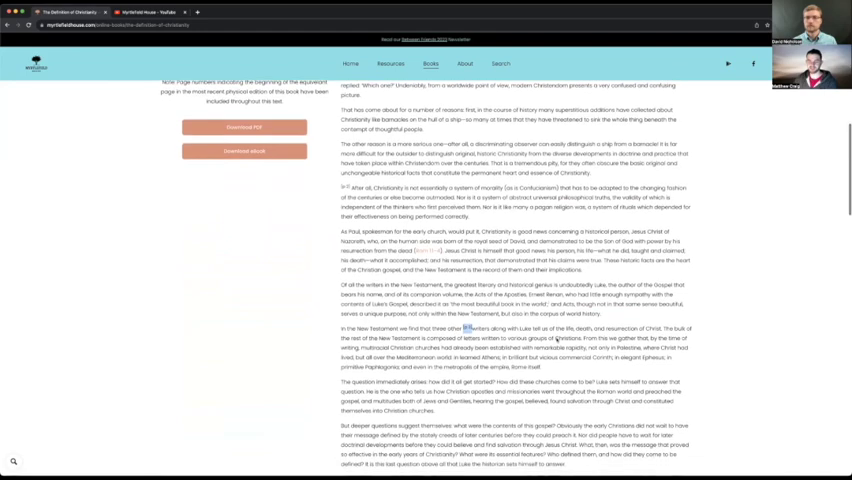
pyautogui.scroll(-3)
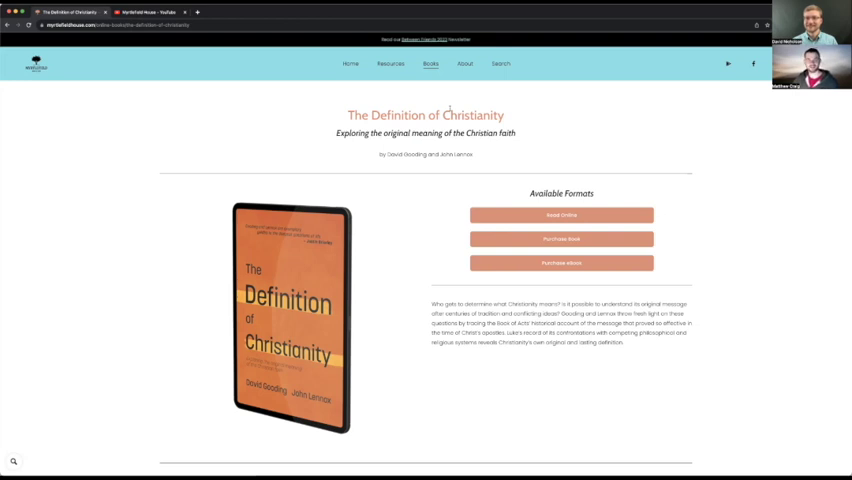
pyautogui.scroll(-3)
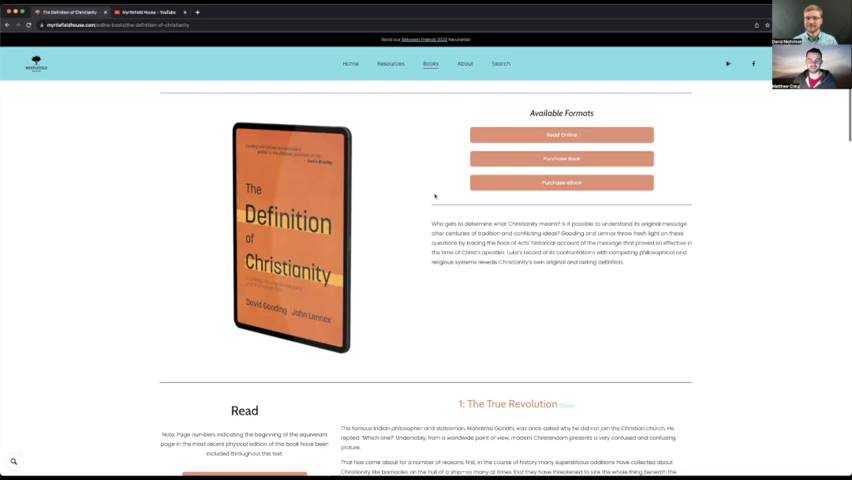
pyautogui.scroll(-3)
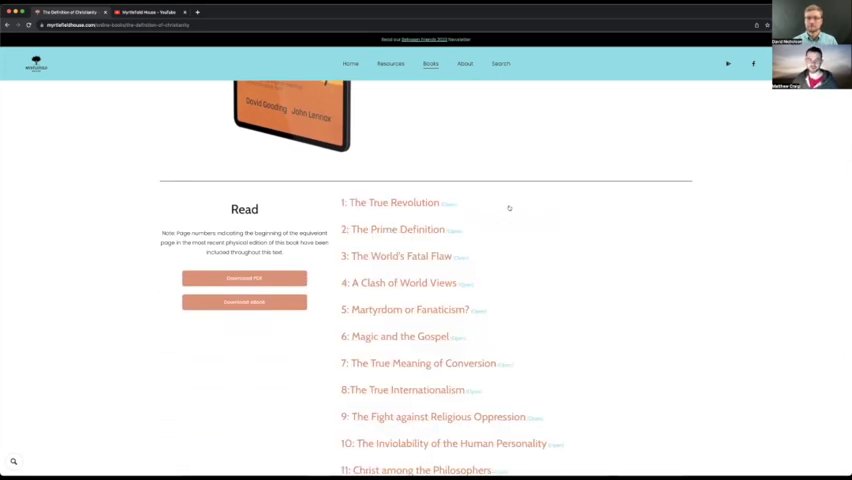
pyautogui.scroll(-3)
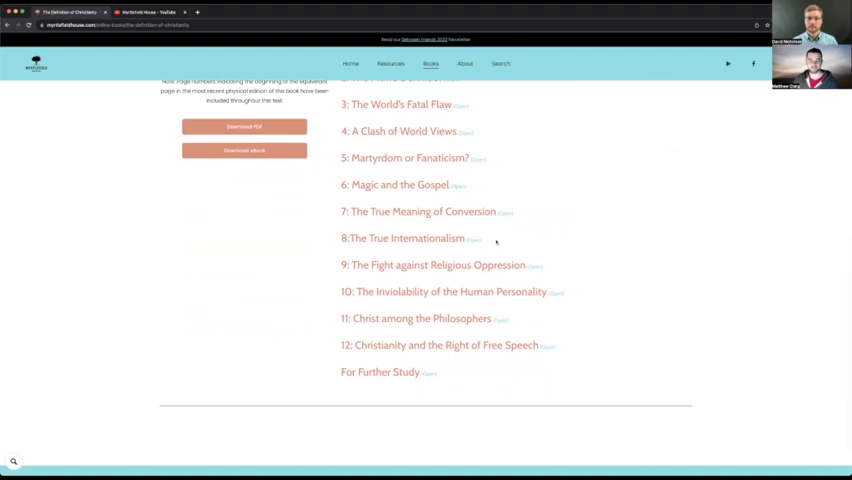
pyautogui.scroll(-3)
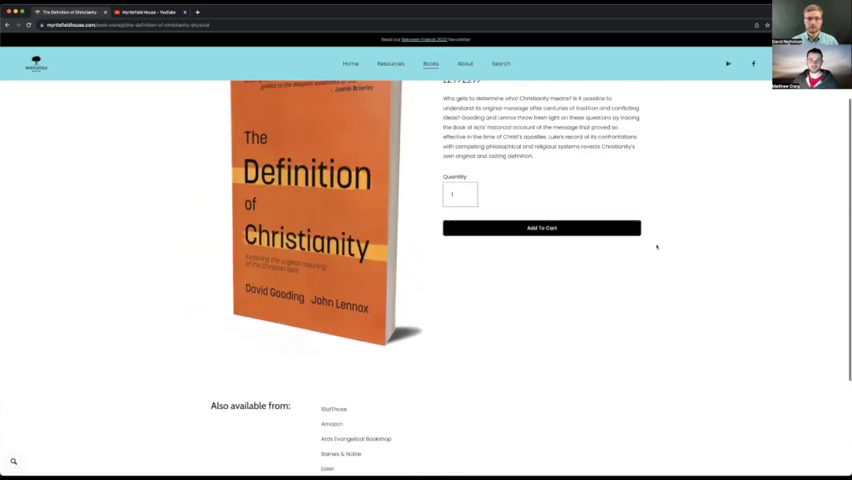
# Look over the 'Also available from' list of other retailers for the paperback.
pyautogui.scroll(-3)
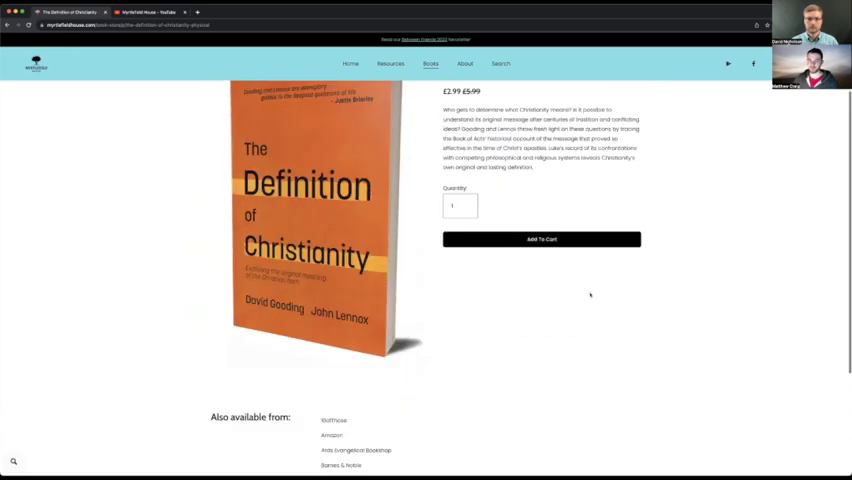
pyautogui.scroll(-3)
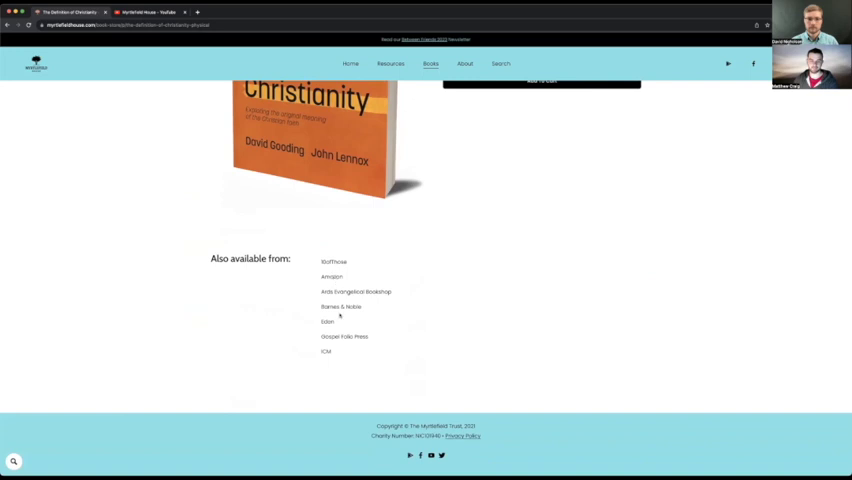
pyautogui.scroll(3)
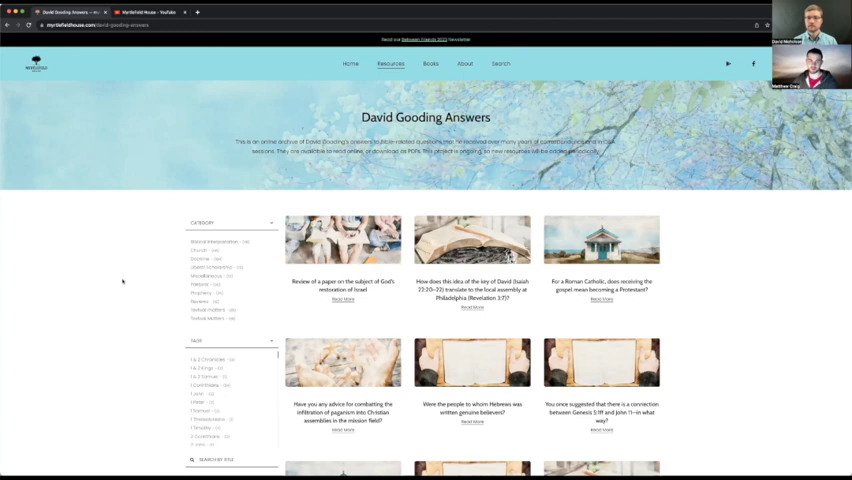
# Scroll down the David Gooding Answers archive to its Category filter.
pyautogui.scroll(-3)
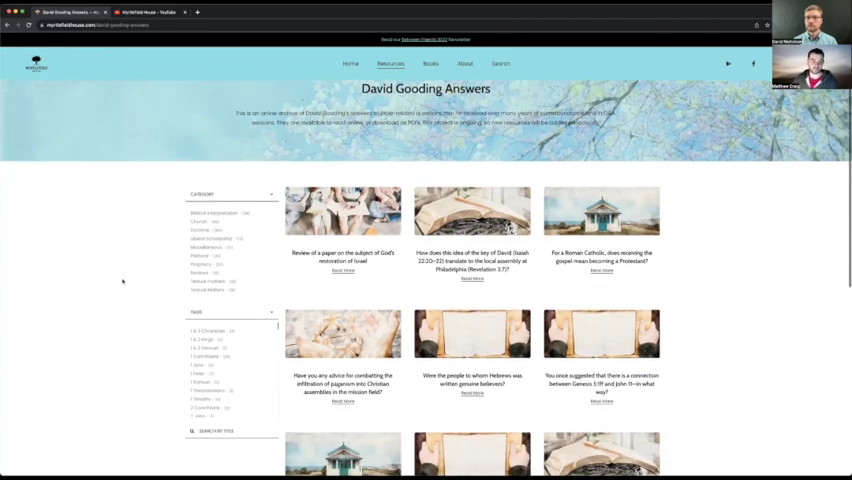
pyautogui.scroll(-3)
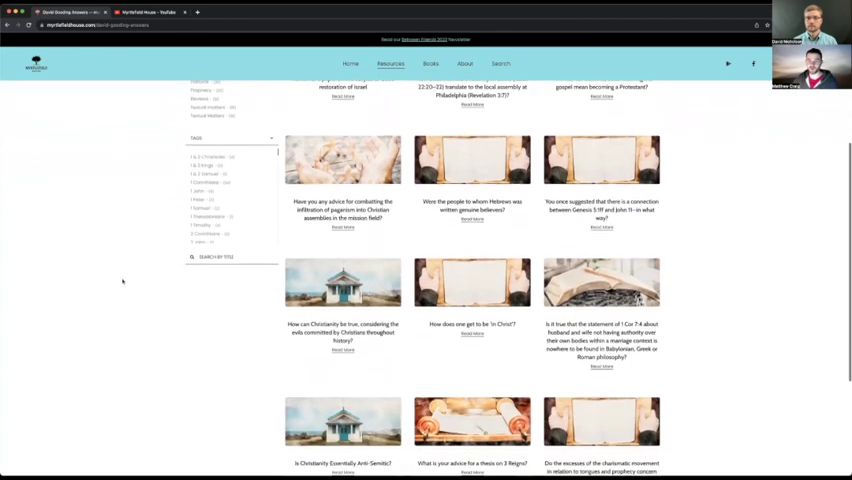
pyautogui.scroll(-3)
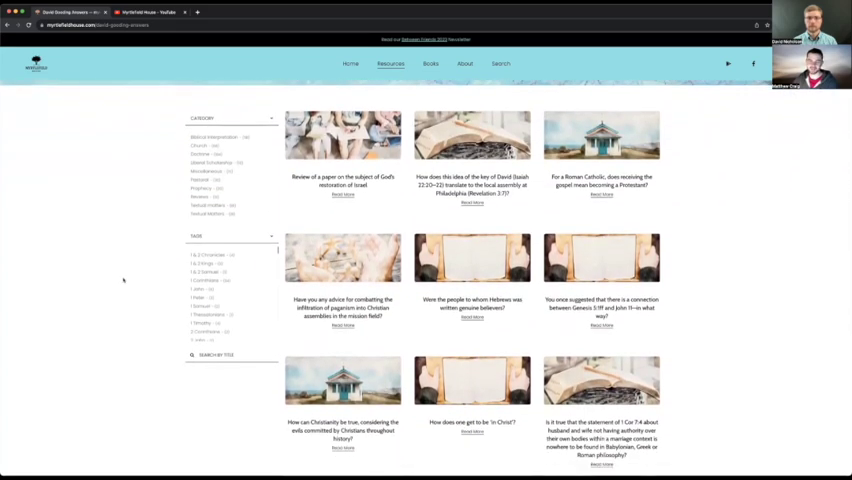
pyautogui.scroll(-3)
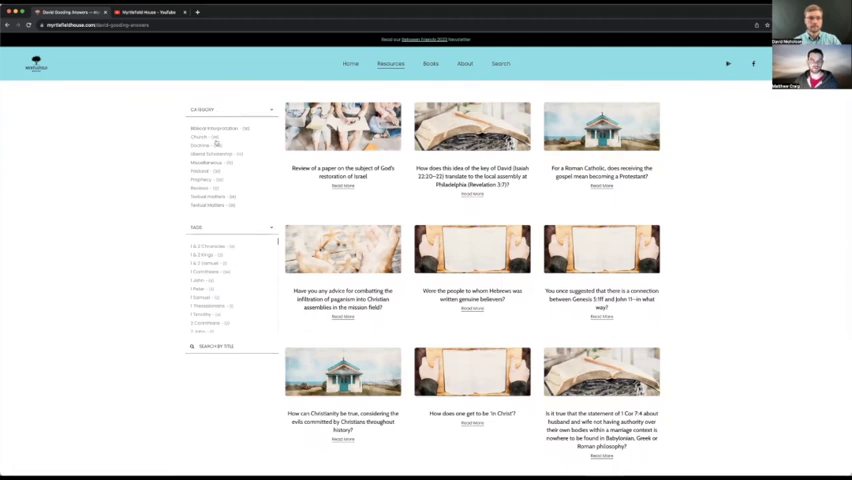
# Filter the answers to one category so only its two matching questions are listed.
pyautogui.click(200, 144)
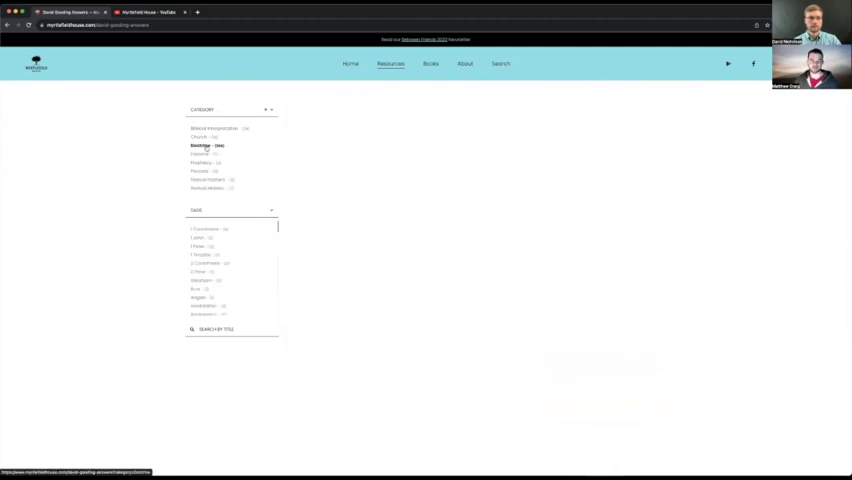
pyautogui.click(200, 146)
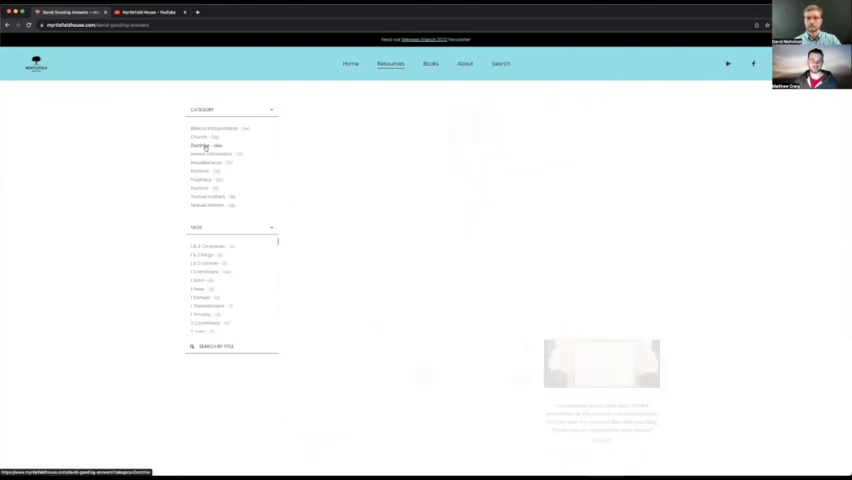
pyautogui.click(204, 152)
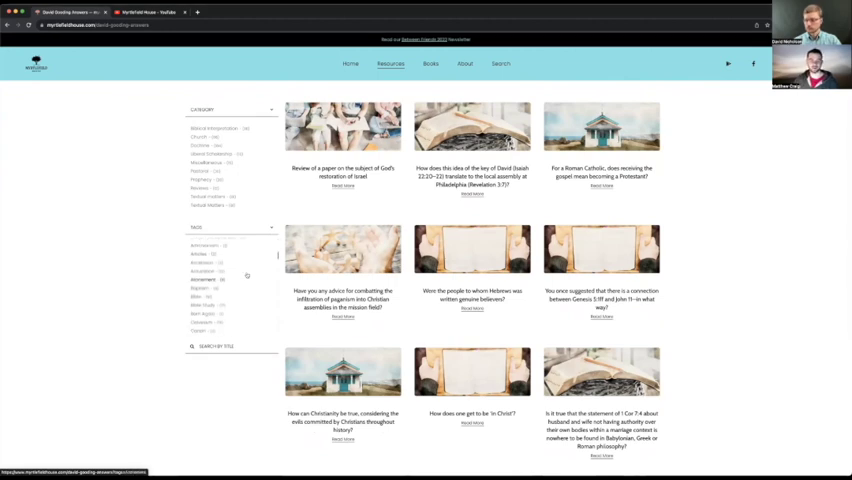
pyautogui.scroll(-3)
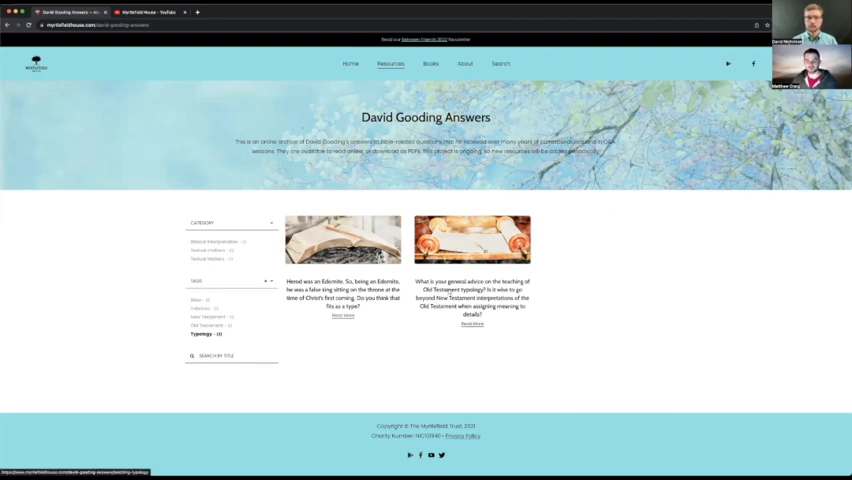
# Open the answer on teaching Old Testament typology and read its opening section.
pyautogui.click(472, 324)
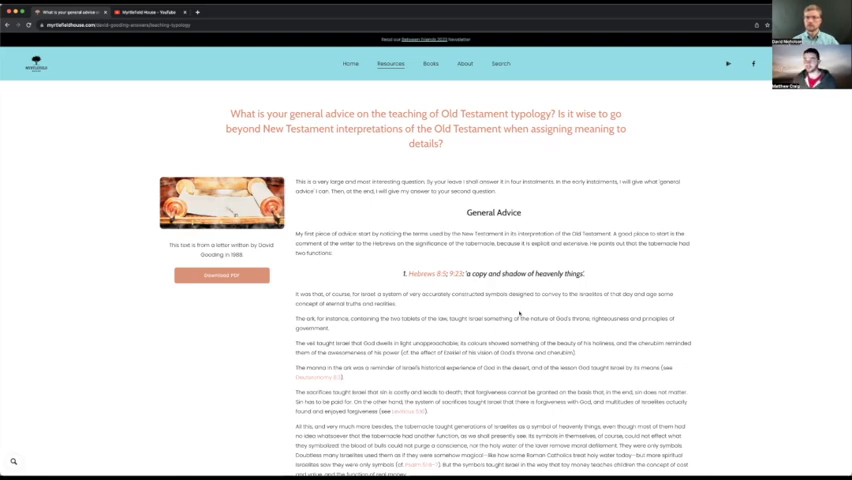
pyautogui.scroll(-3)
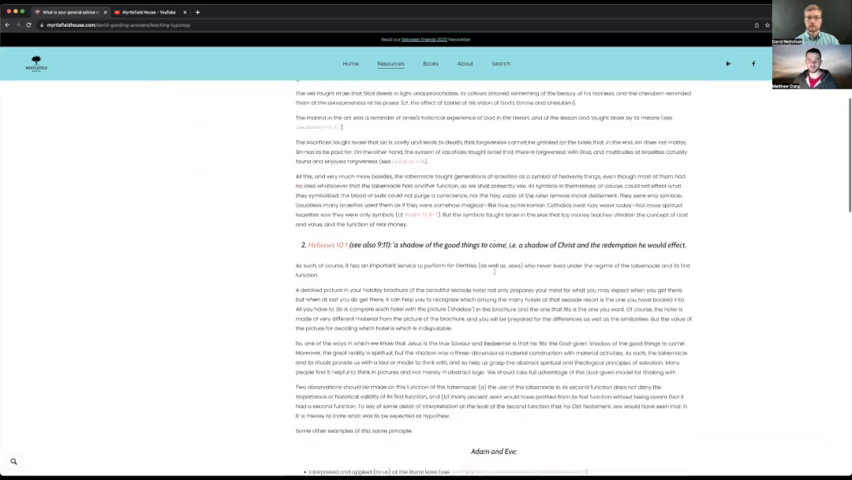
pyautogui.scroll(-3)
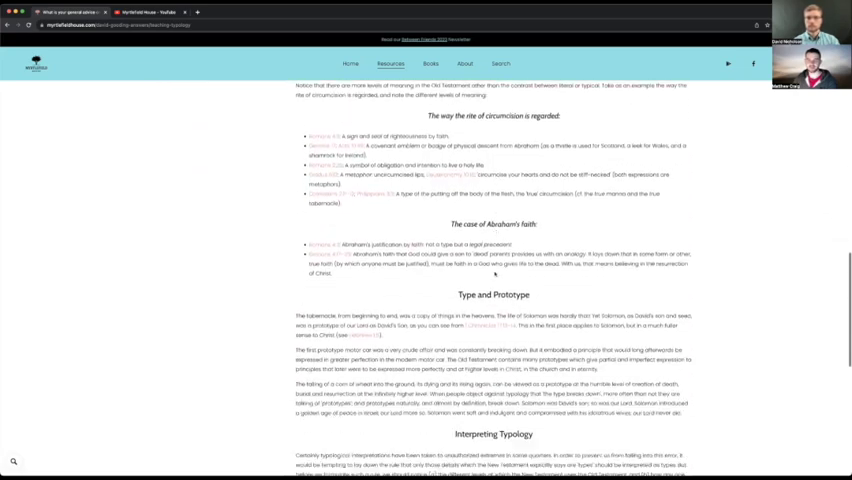
pyautogui.scroll(-3)
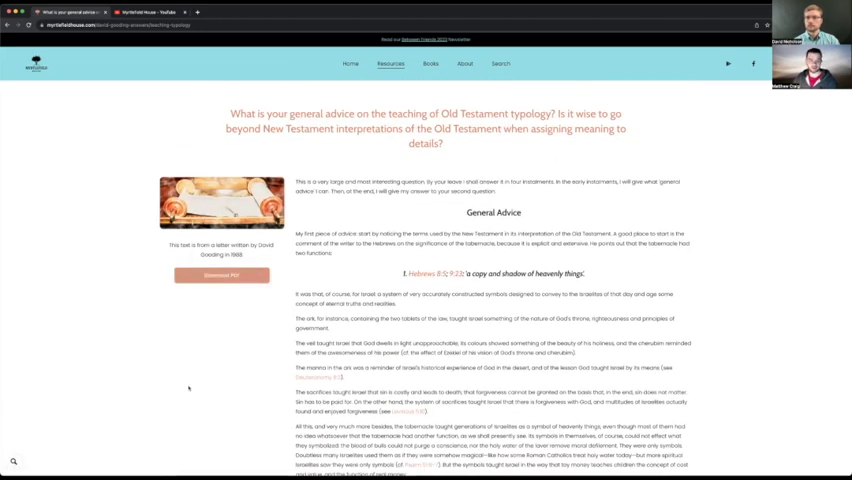
pyautogui.moveTo(104, 438)
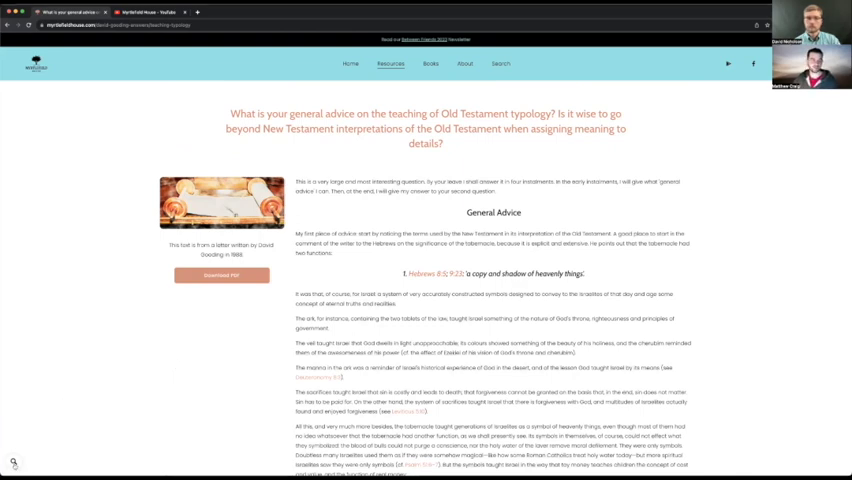
# Find a word within the answer and read on down to its Adam and Eve examples.
pyautogui.press('ctrl+f')
pyautogui.write('Psalm')
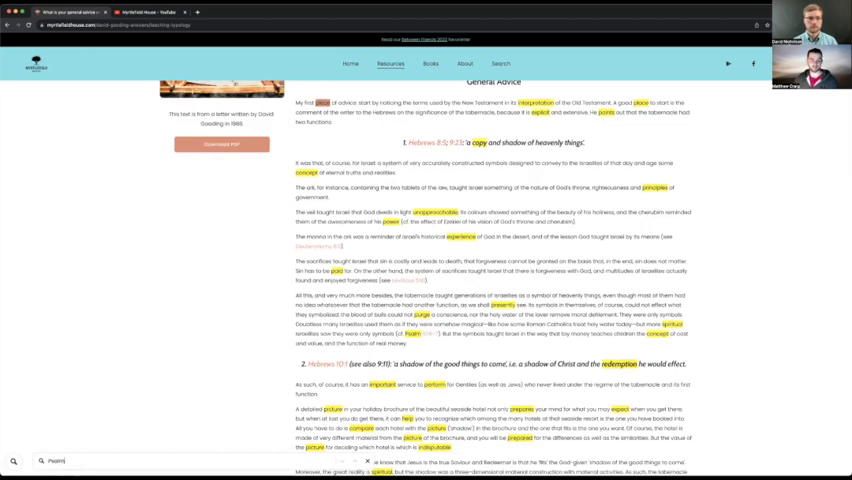
pyautogui.scroll(-3)
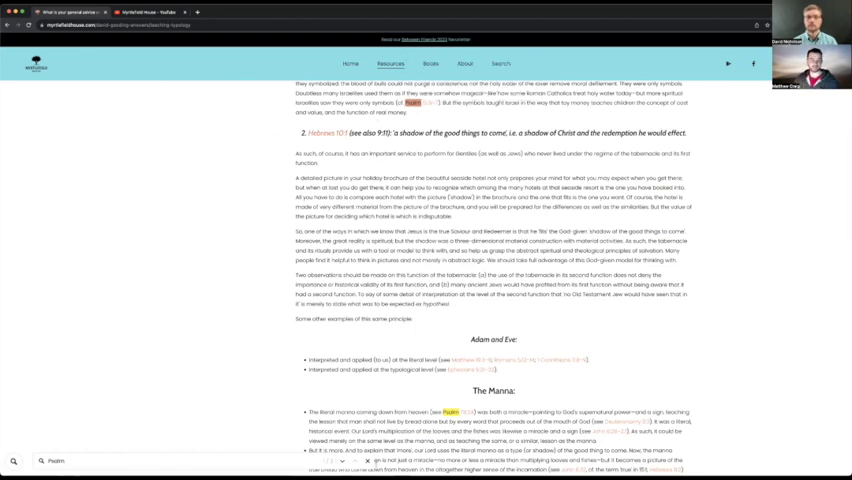
pyautogui.scroll(-3)
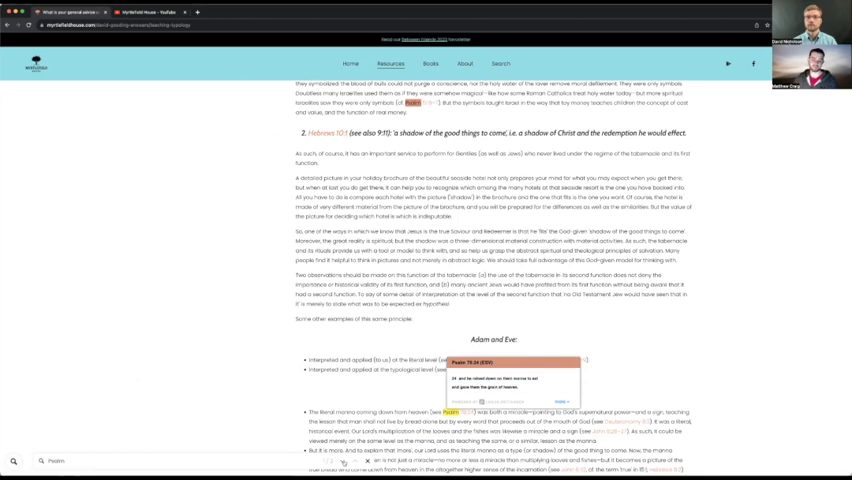
pyautogui.scroll(-3)
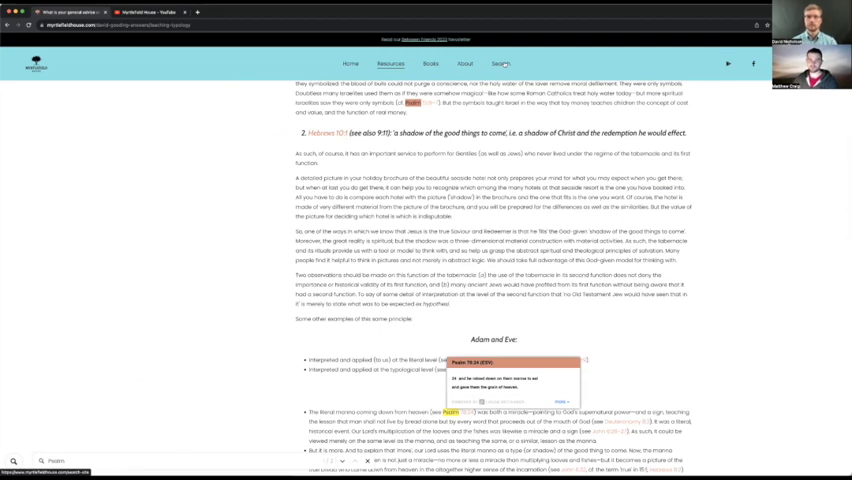
# Run a site-wide search for typology from the Search page.
pyautogui.click(500, 64)
pyautogui.write('typology')
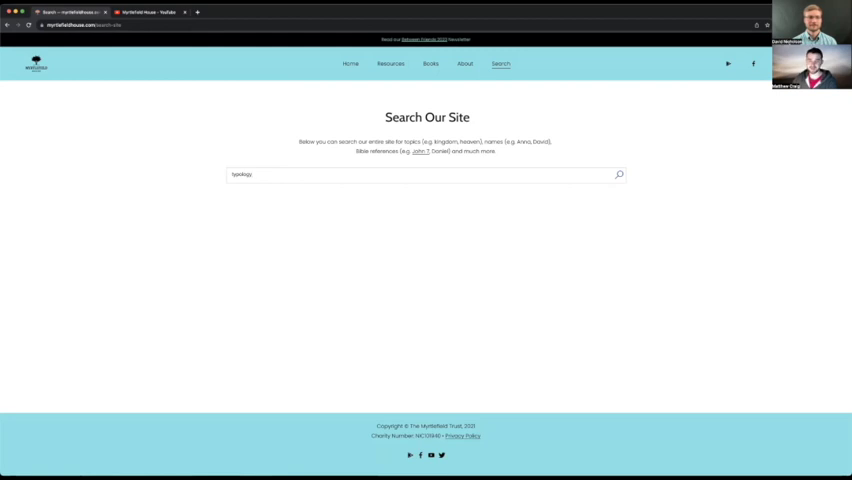
pyautogui.click(618, 174)
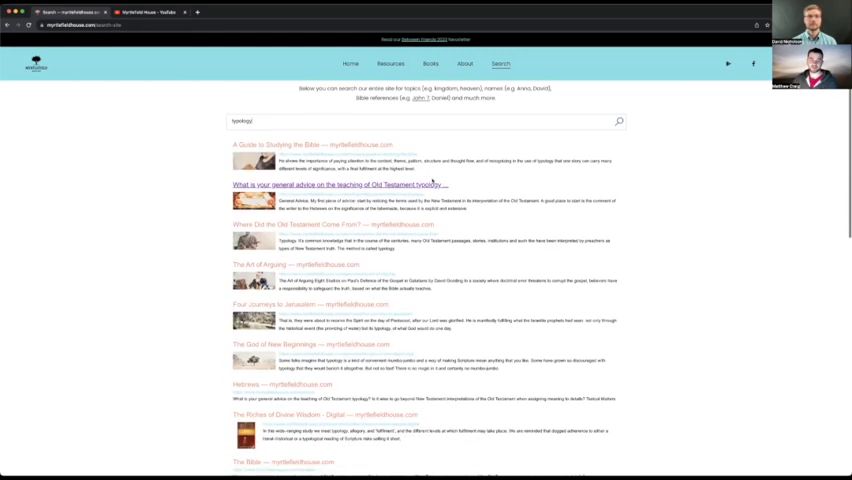
pyautogui.moveTo(176, 276)
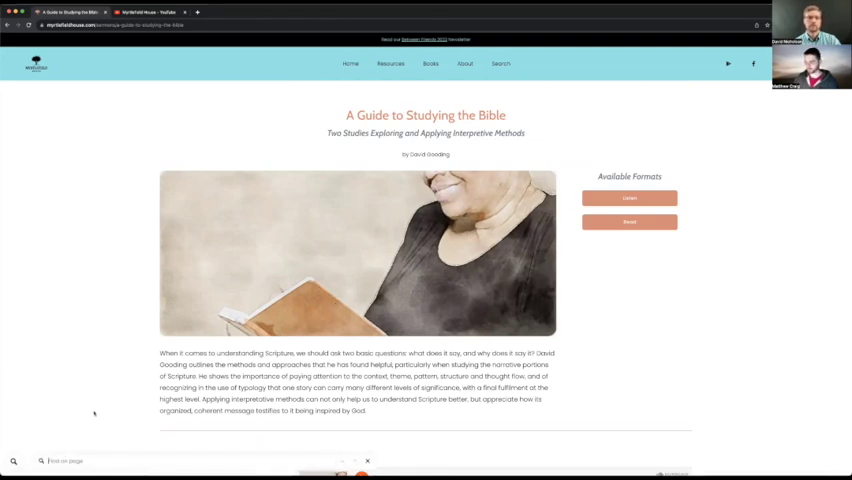
# Find 'typology' within A Guide to Studying the Bible and scroll through the matching passages.
pyautogui.write('typology')
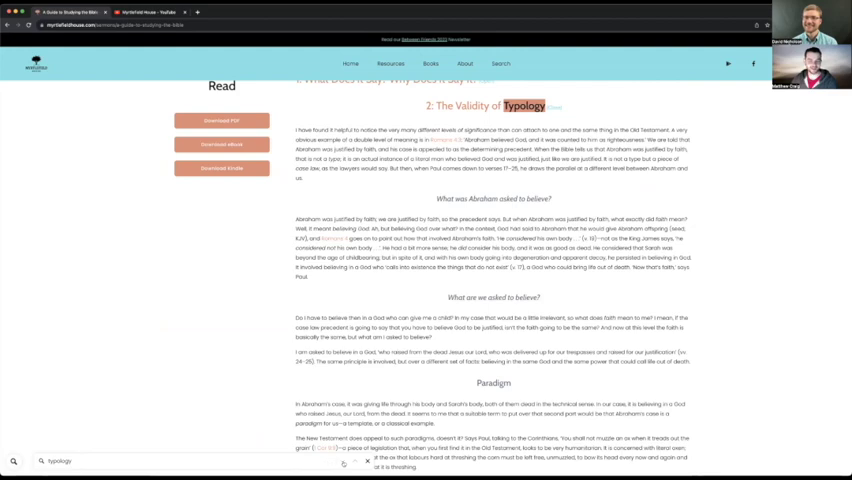
pyautogui.scroll(-3)
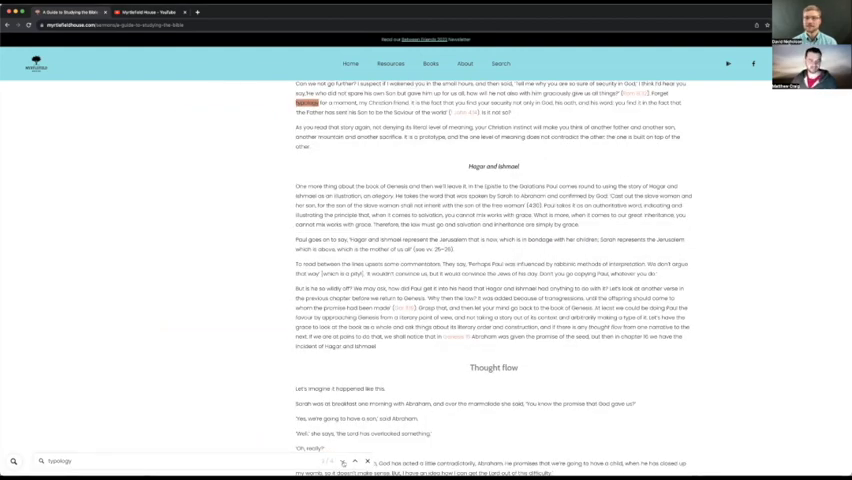
pyautogui.scroll(-3)
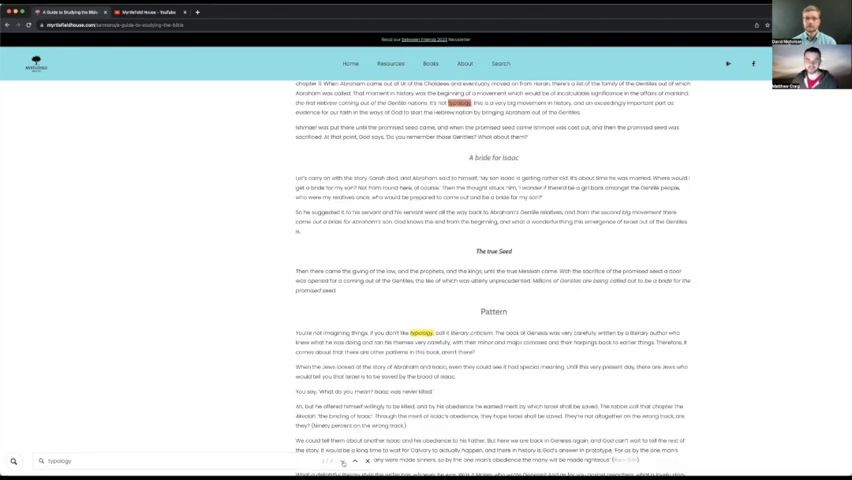
pyautogui.scroll(-3)
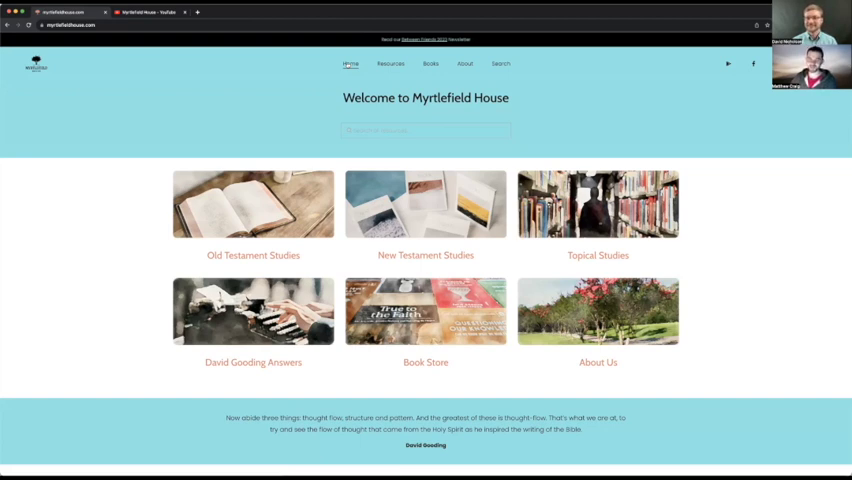
# Open a featured resource collection from the home page and browse its articles.
pyautogui.click(252, 312)
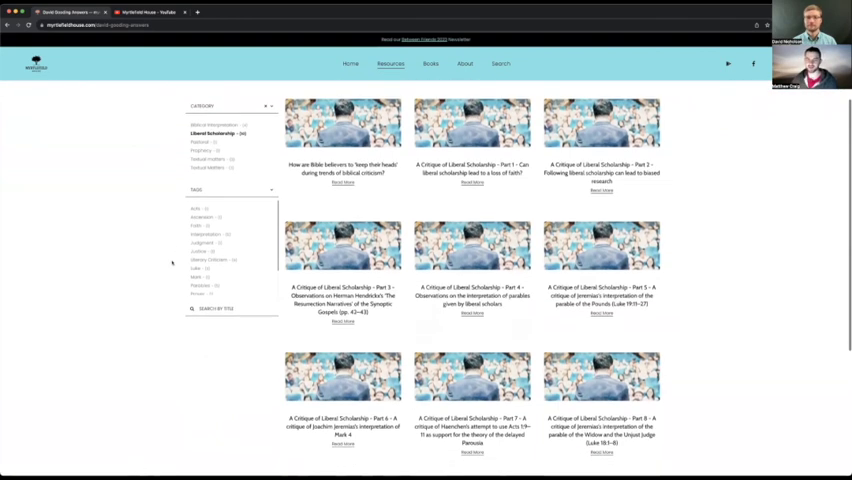
pyautogui.scroll(-3)
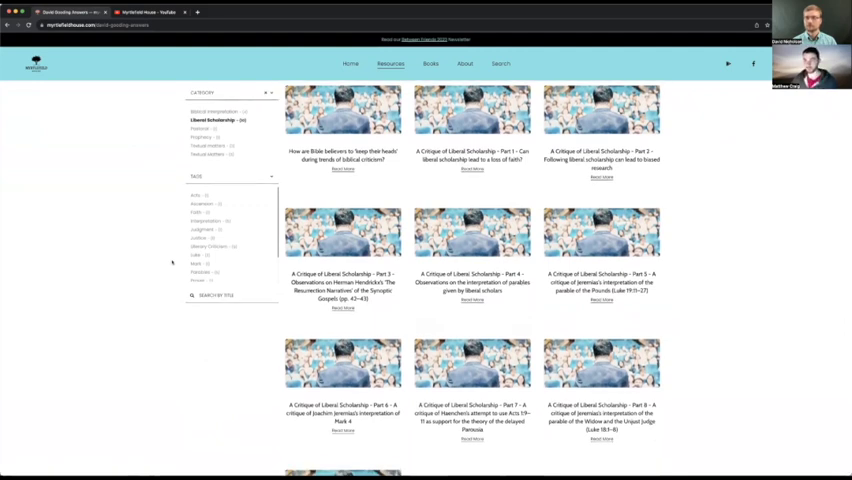
pyautogui.scroll(-3)
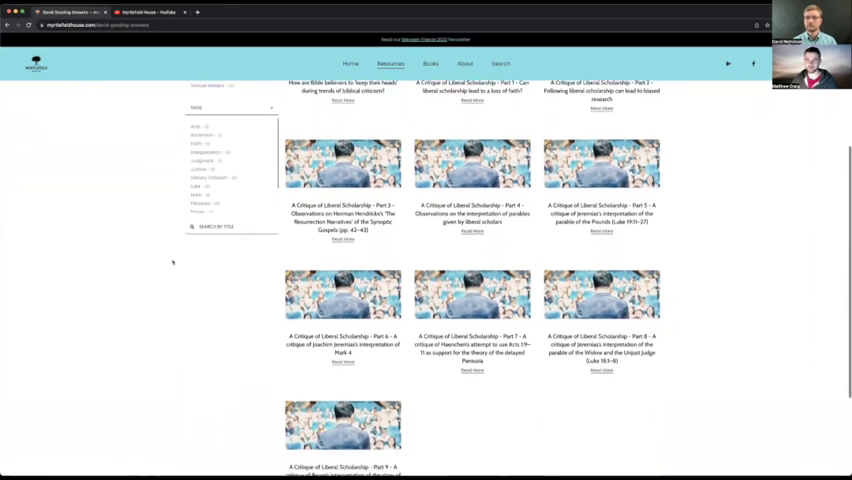
pyautogui.scroll(3)
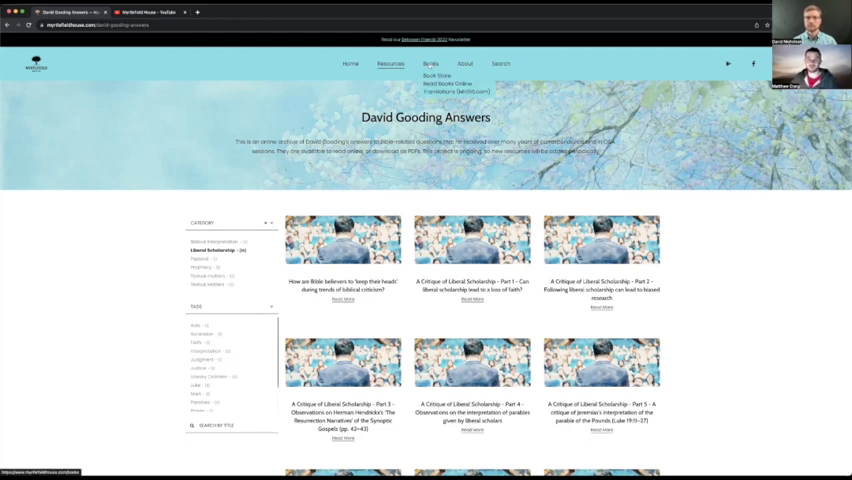
# Browse the read-our-books-online grid and open The Bible and Ethics.
pyautogui.click(448, 56)
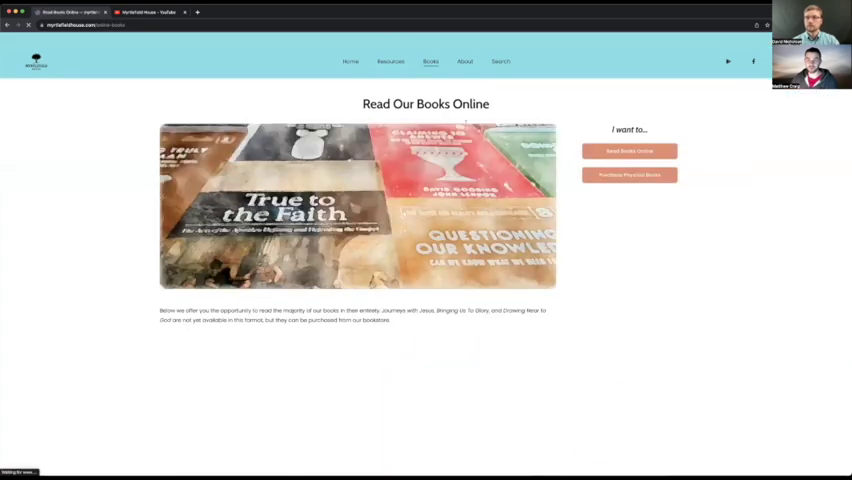
pyautogui.scroll(-3)
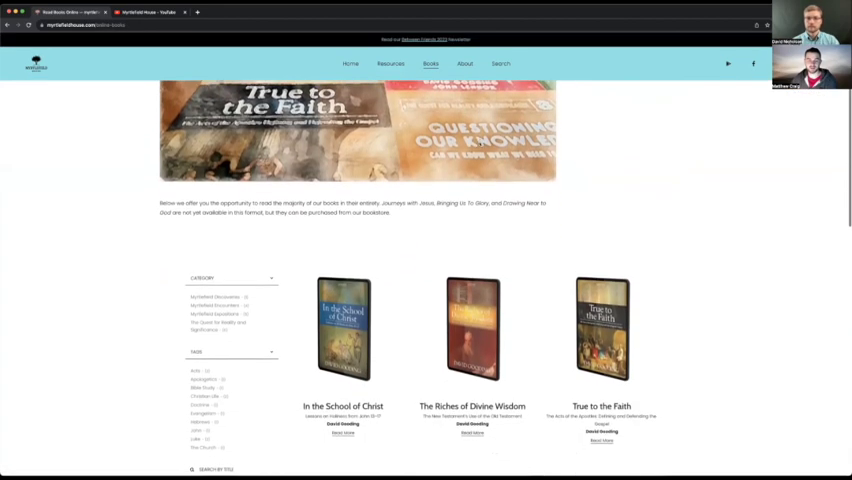
pyautogui.scroll(-3)
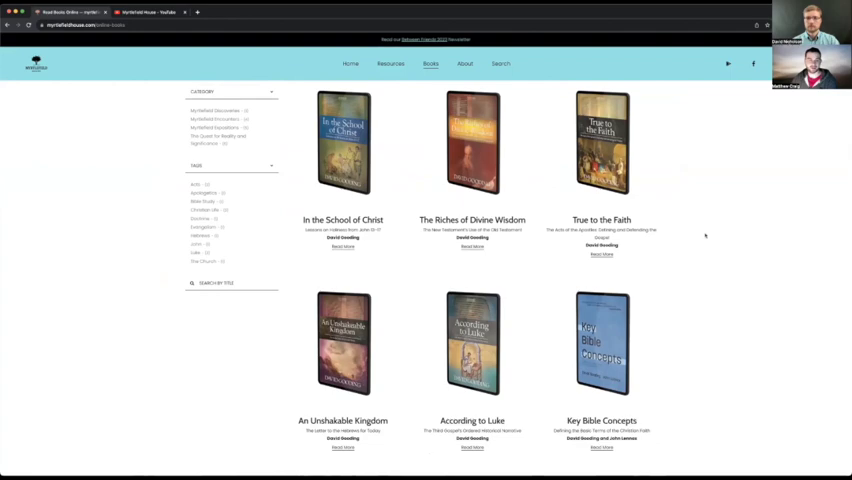
pyautogui.scroll(-3)
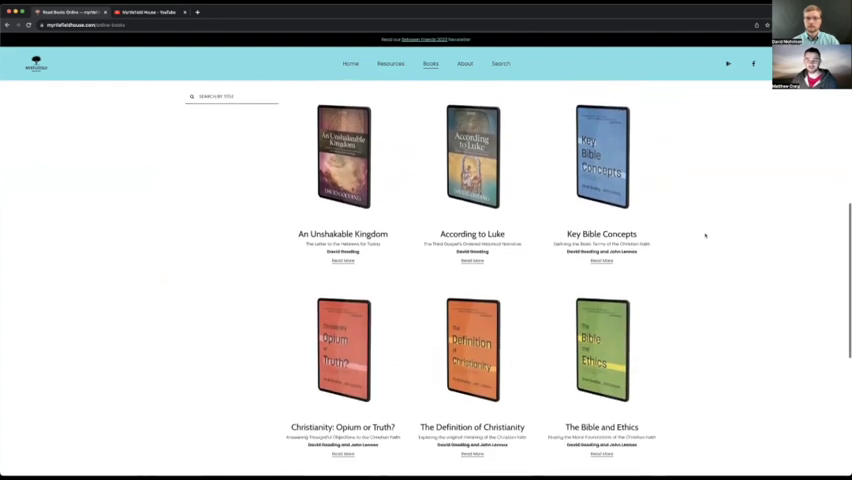
pyautogui.scroll(-3)
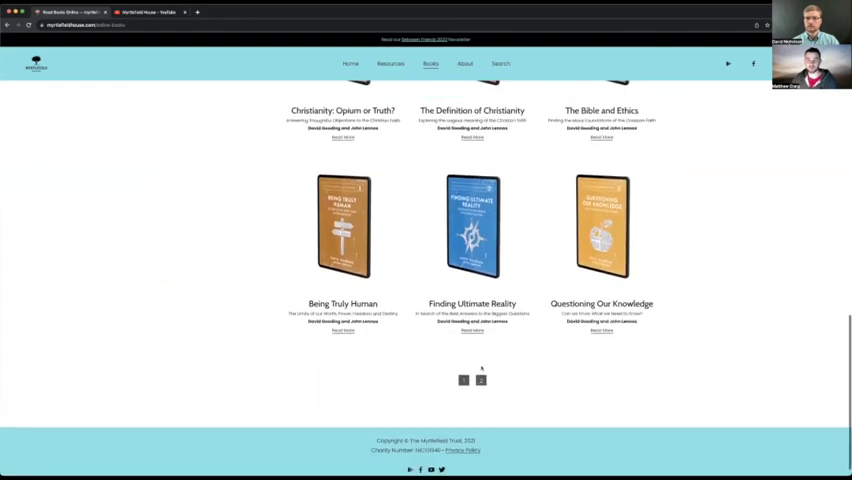
pyautogui.click(480, 380)
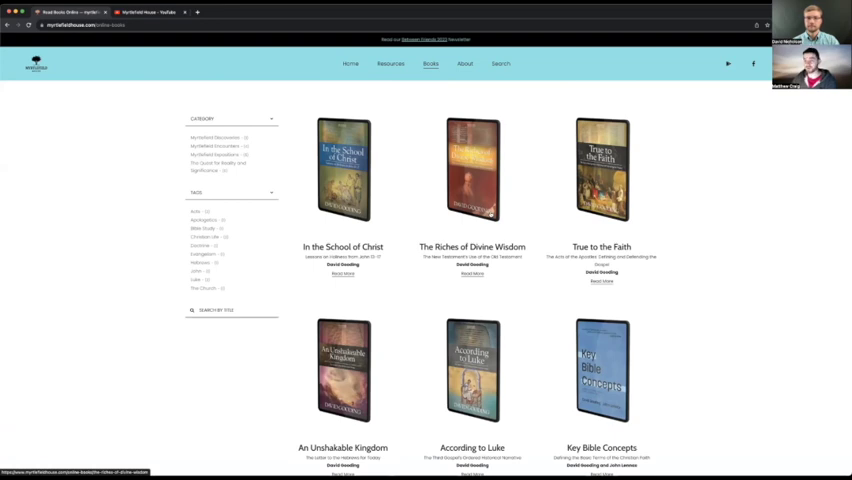
# Scroll The Bible and Ethics page to its chapter list and read the chapter on temptation and the fall.
pyautogui.scroll(-3)
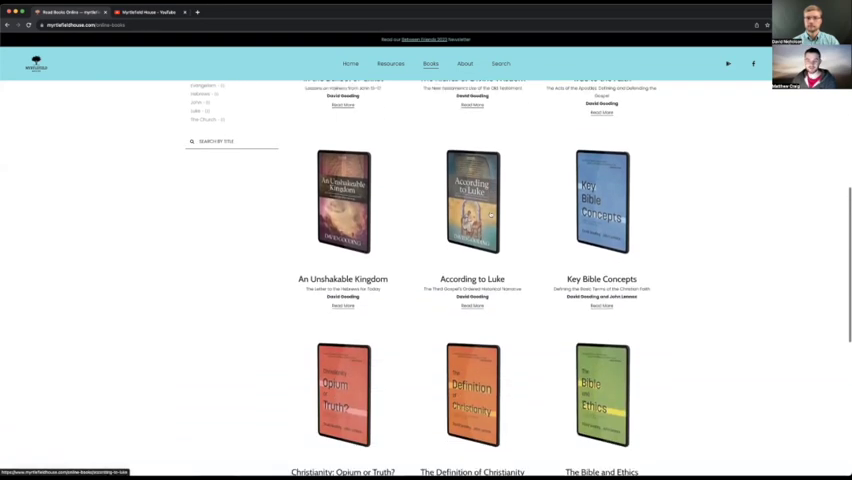
pyautogui.scroll(-3)
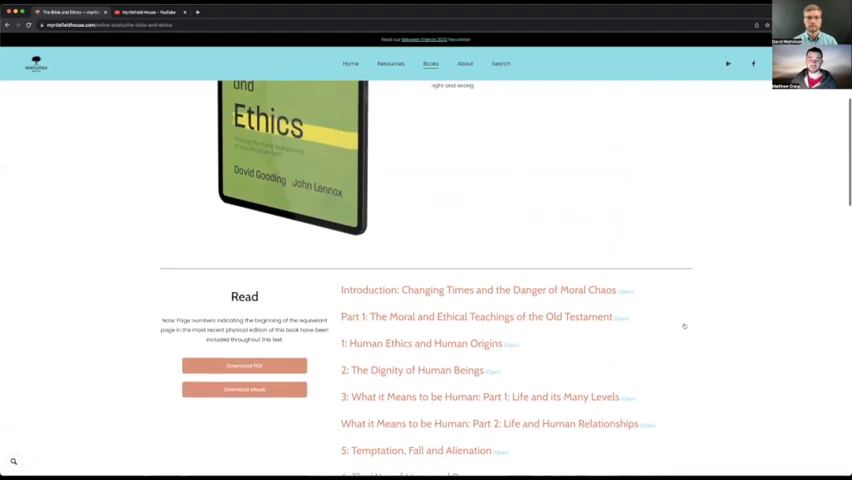
pyautogui.scroll(3)
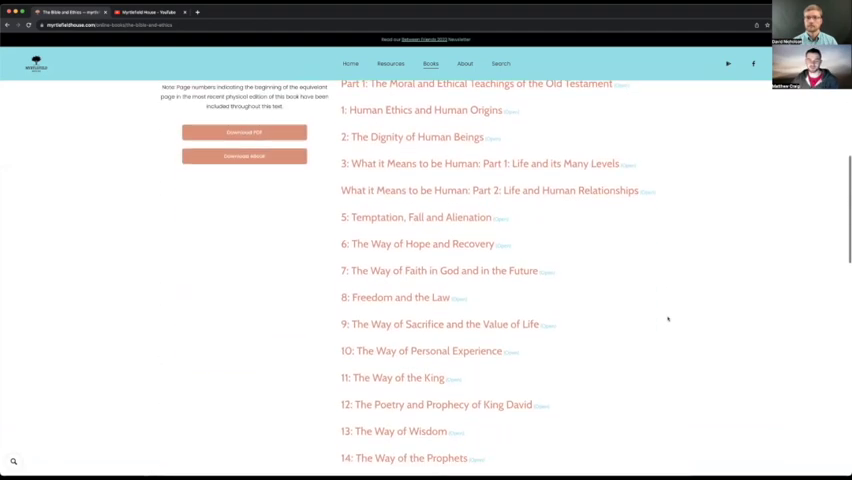
pyautogui.scroll(-3)
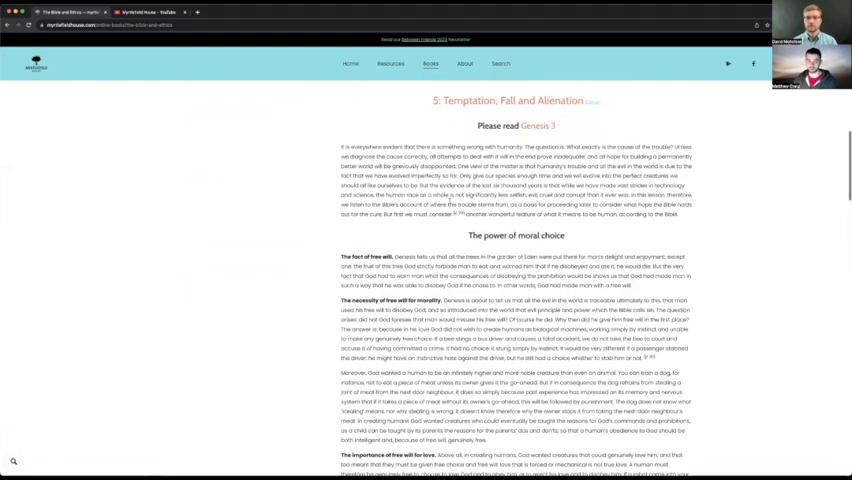
pyautogui.scroll(-3)
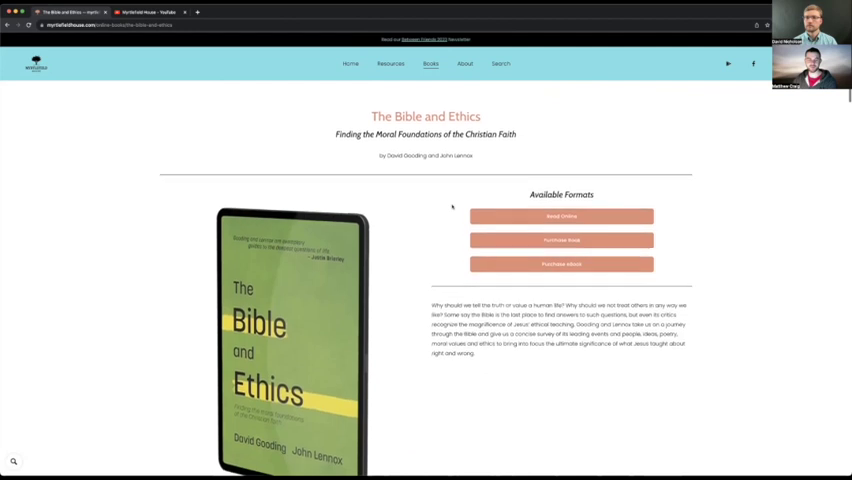
pyautogui.scroll(-3)
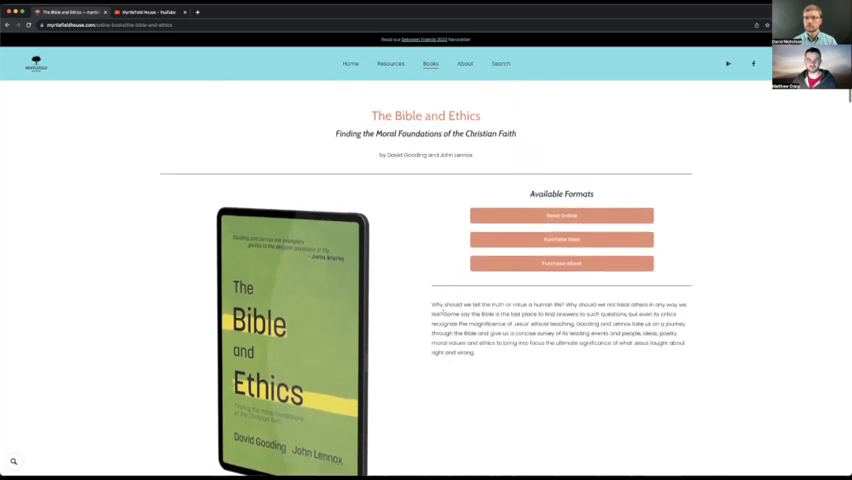
# Open the Genesis resources under Old Testament Studies and jump to the Overview the Book studies.
pyautogui.click(390, 64)
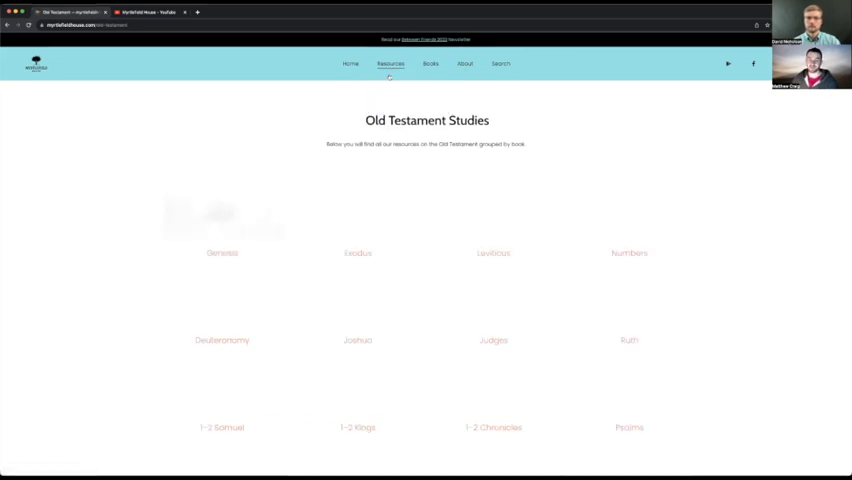
pyautogui.click(222, 252)
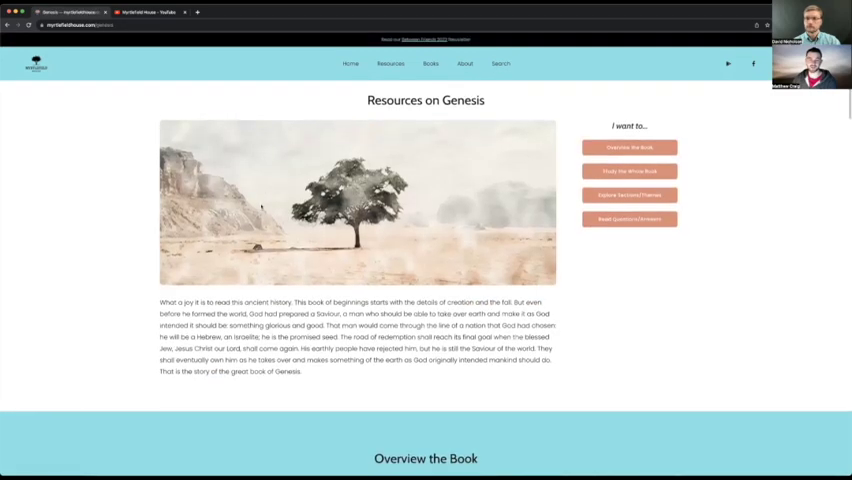
pyautogui.click(628, 148)
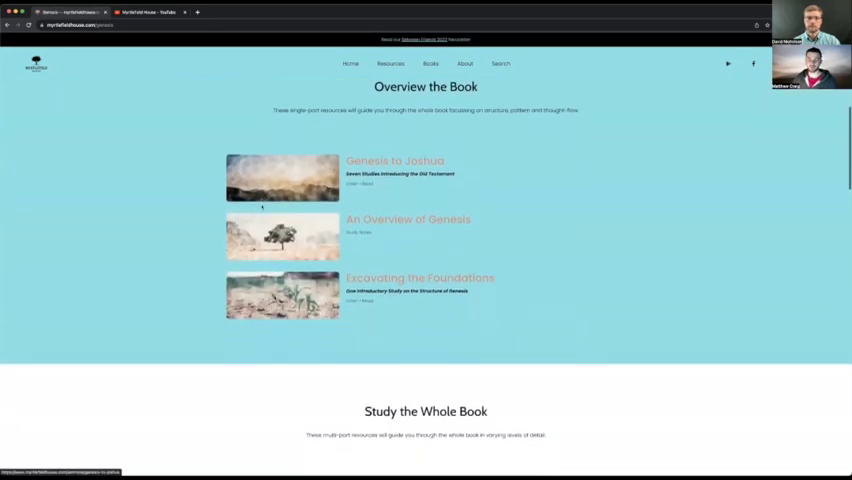
pyautogui.scroll(-3)
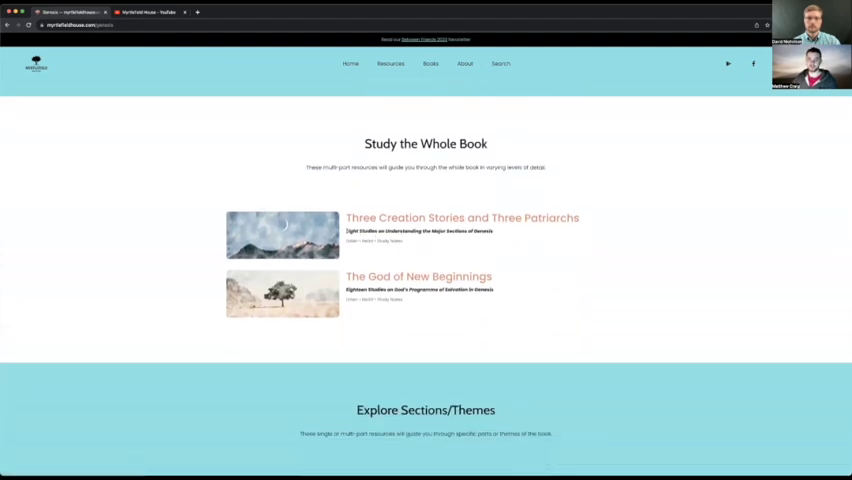
pyautogui.moveTo(568, 232)
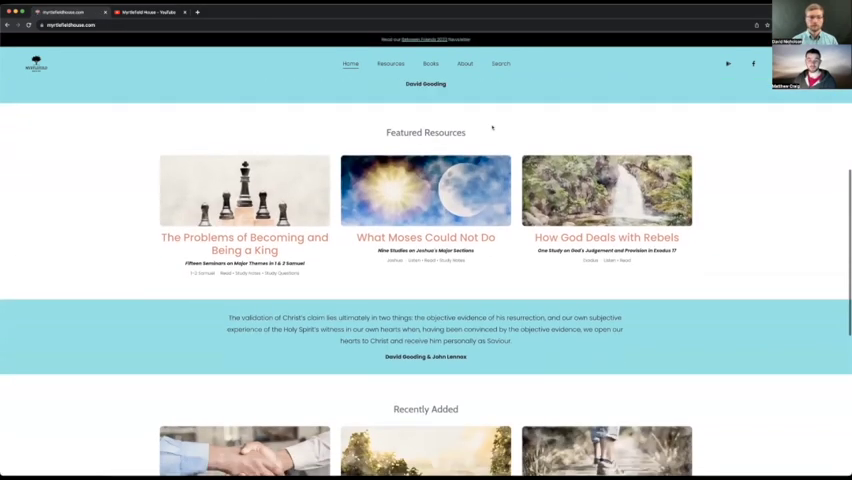
pyautogui.scroll(-3)
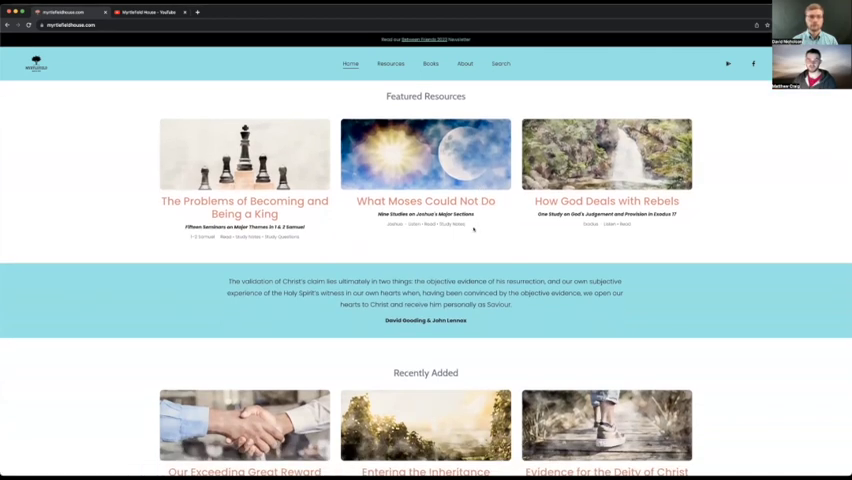
pyautogui.scroll(-3)
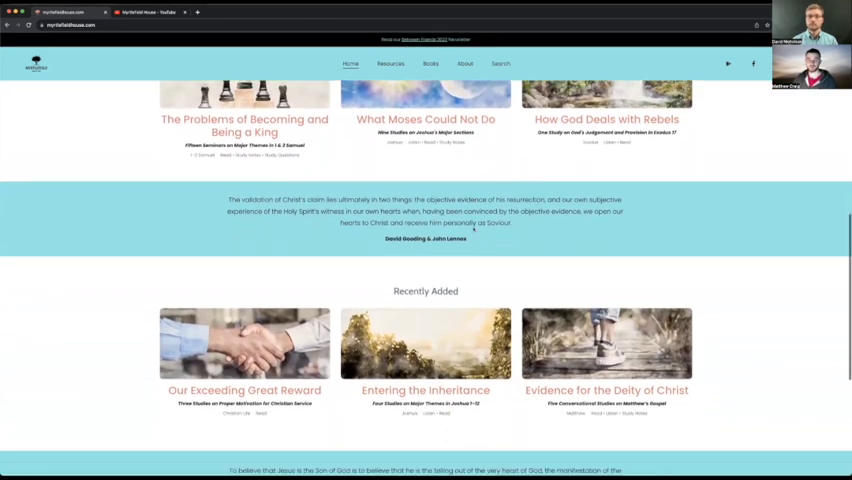
pyautogui.scroll(-3)
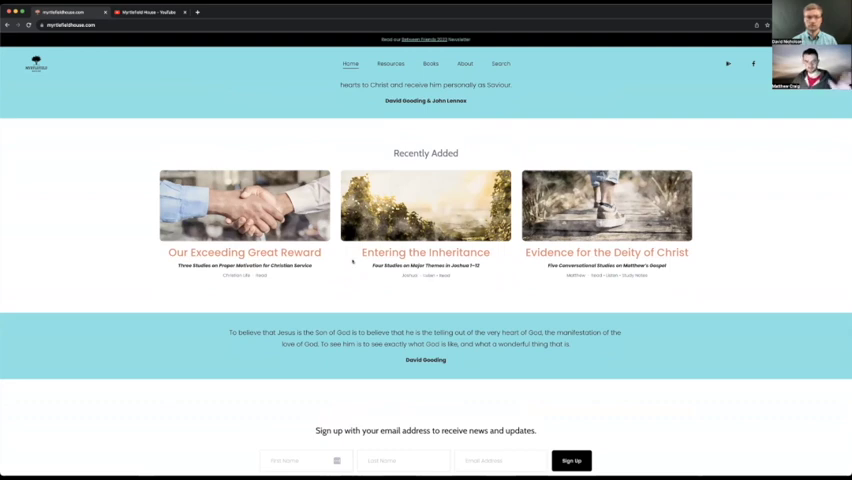
pyautogui.scroll(-3)
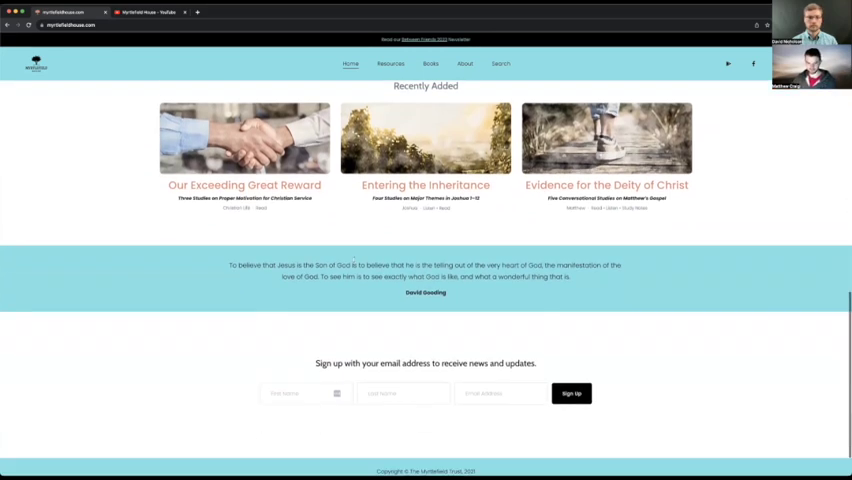
pyautogui.scroll(-3)
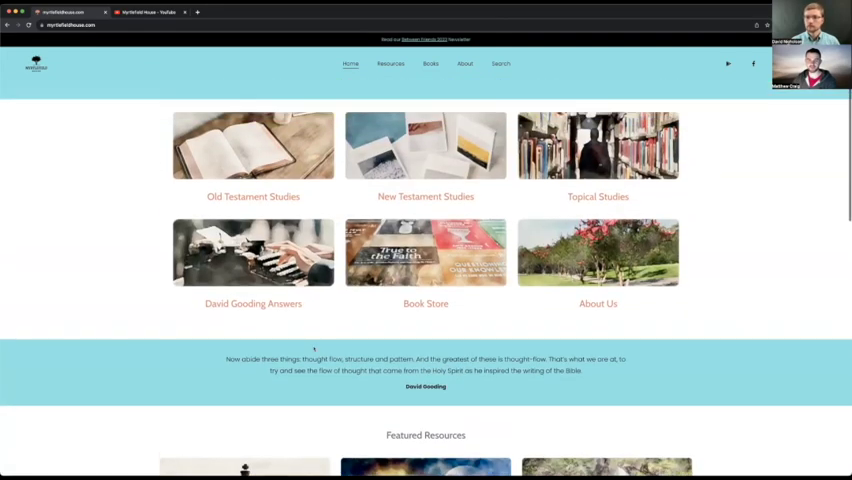
pyautogui.scroll(-3)
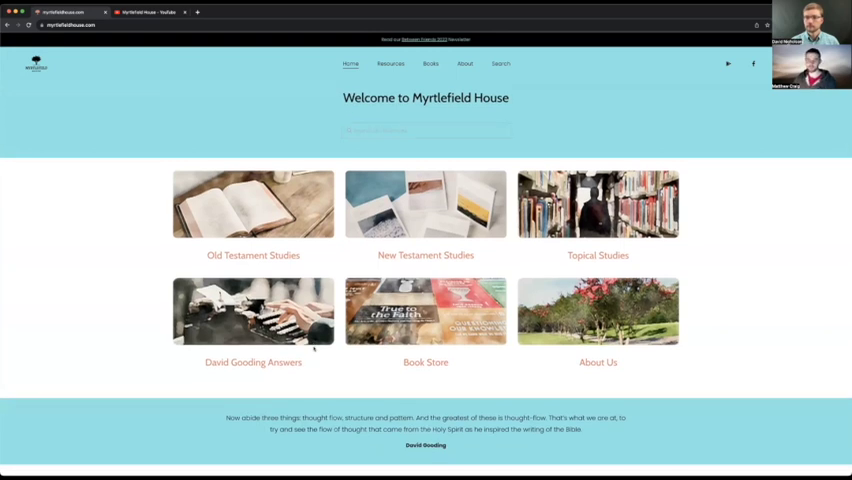
pyautogui.moveTo(152, 228)
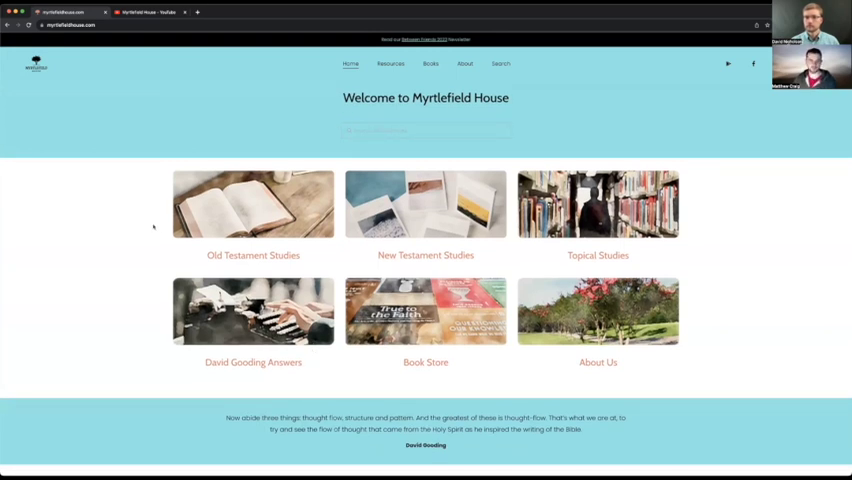